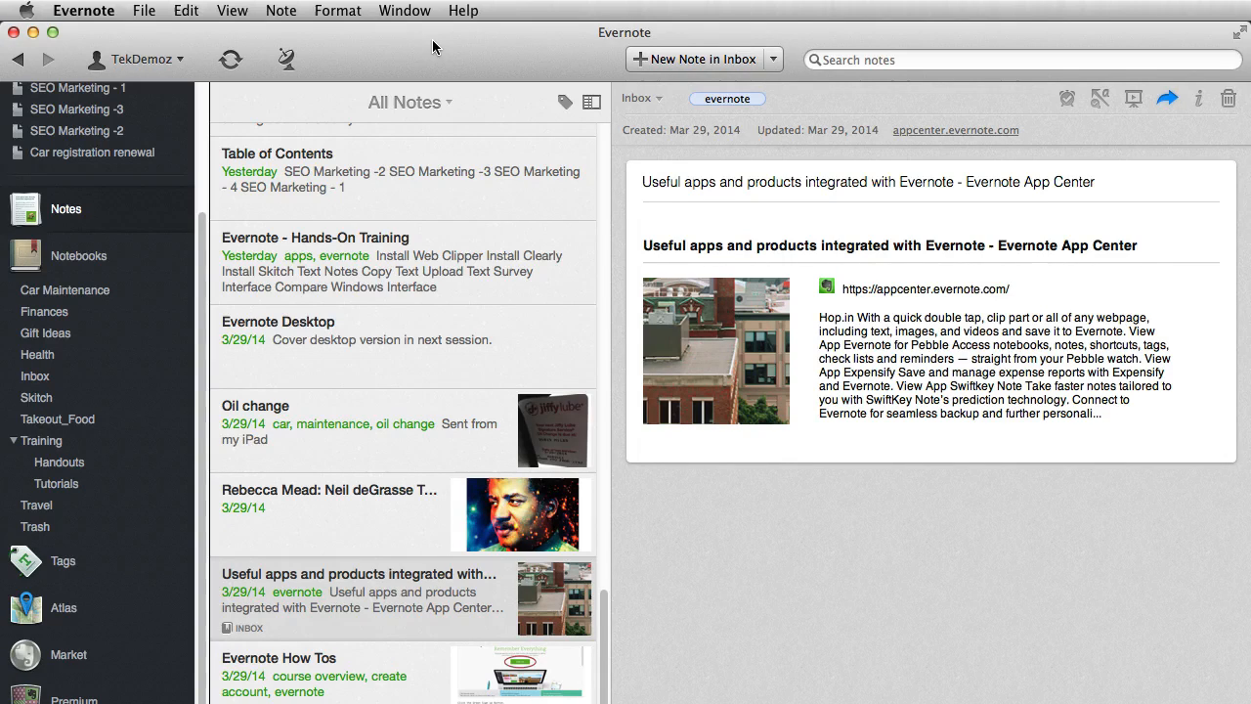
mouse_move(317, 70)
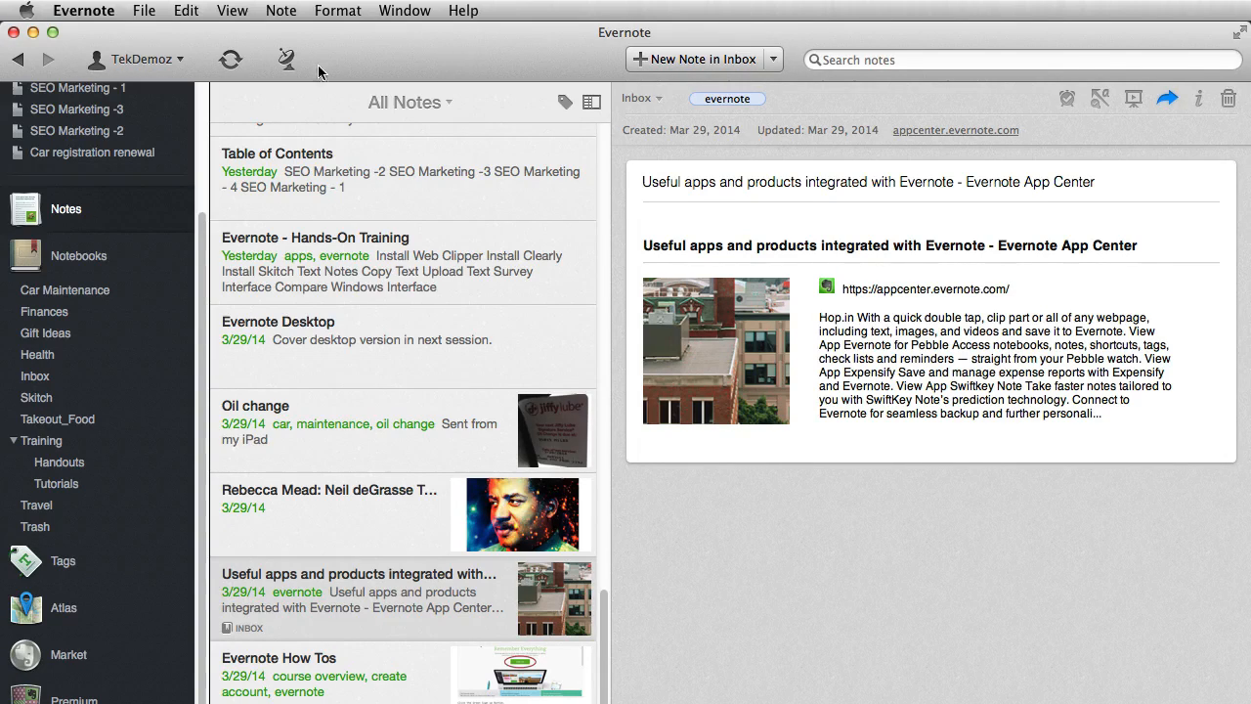
mouse_move(398, 163)
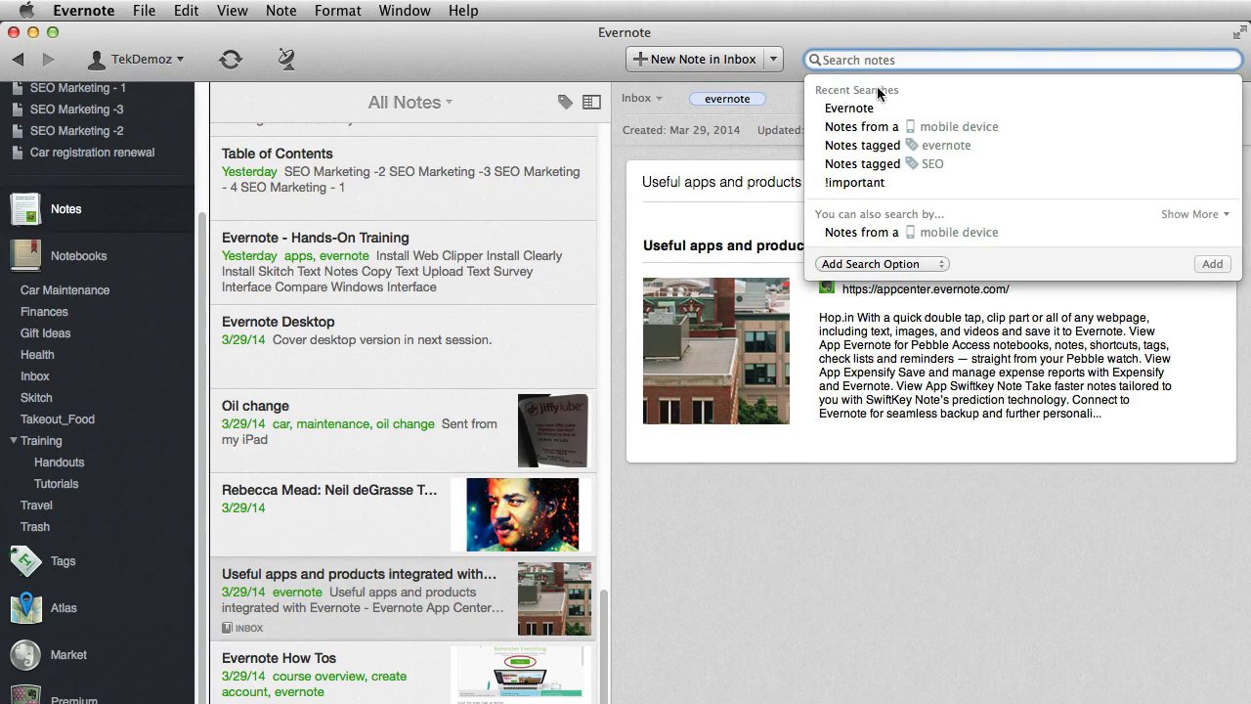
mouse_move(860, 126)
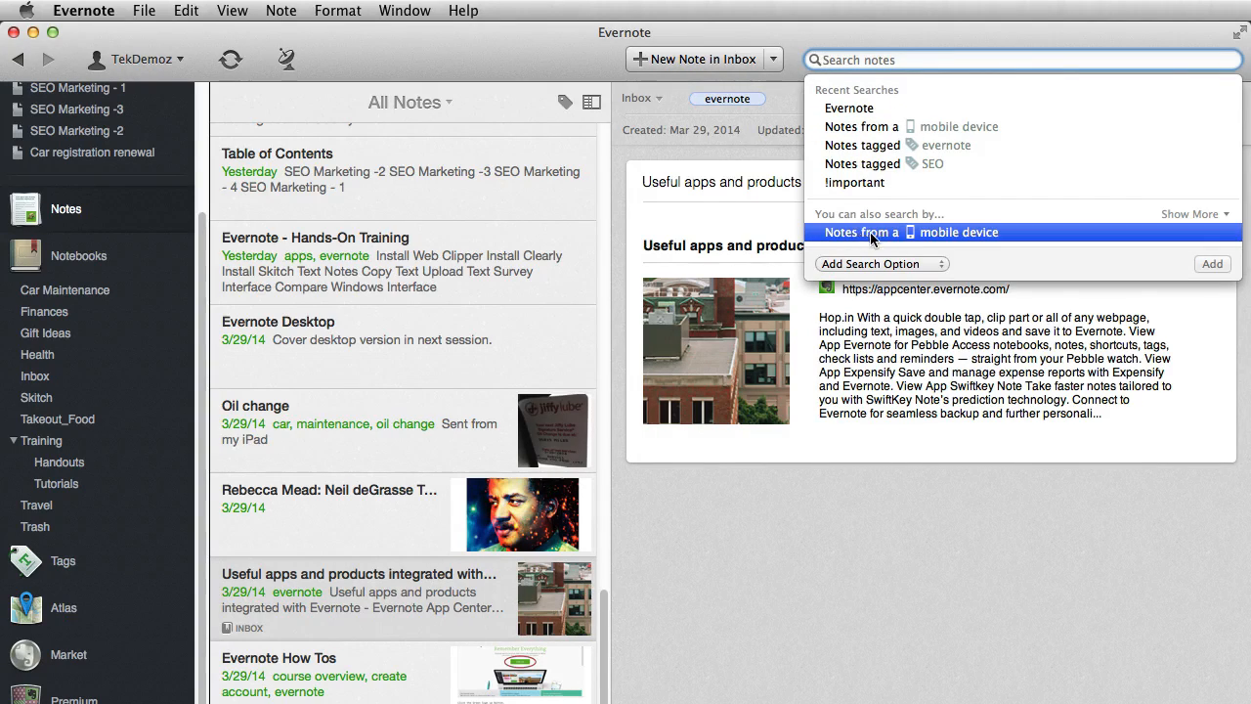
mouse_move(1011, 231)
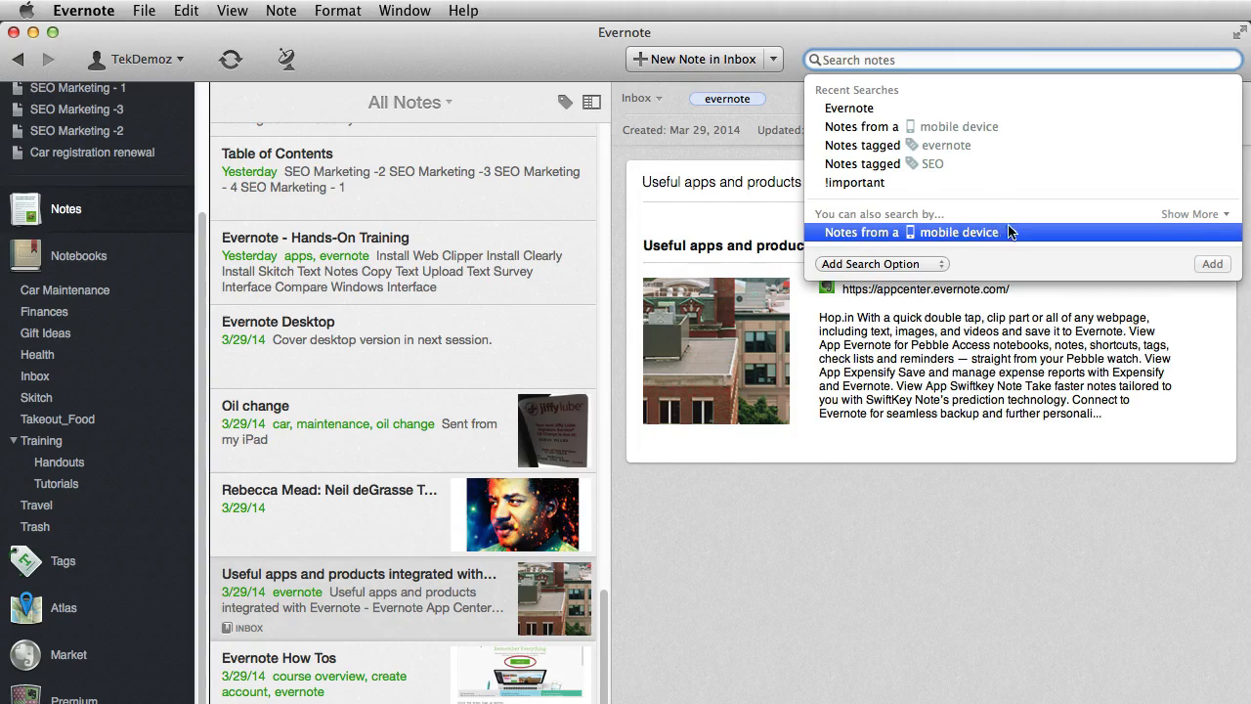
Expand the 'You can also search by' list to reveal dates, images and notebooks
click(1189, 213)
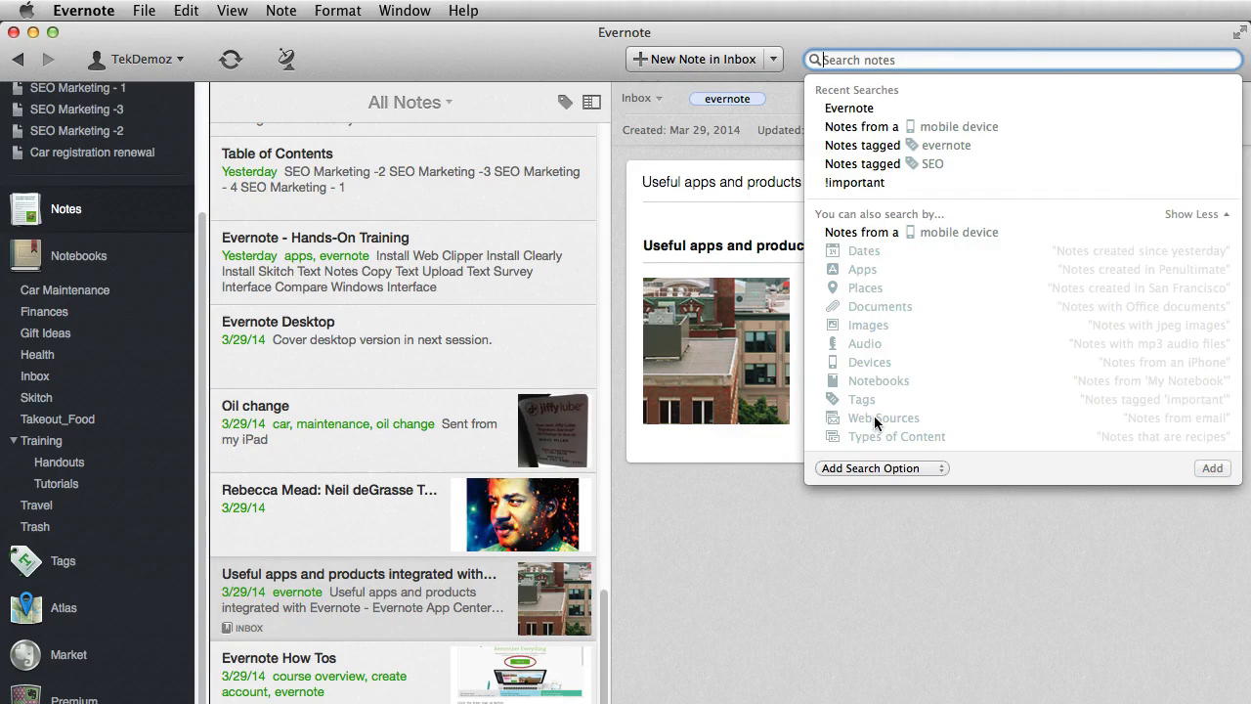
mouse_move(913, 401)
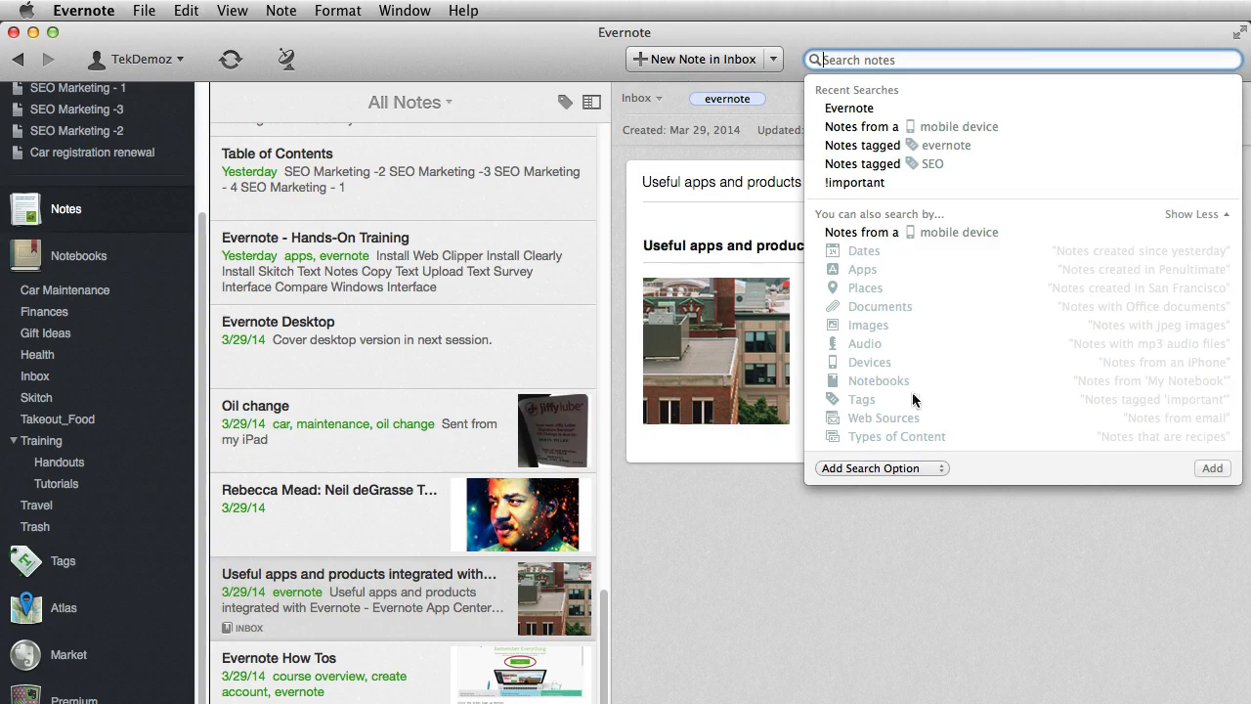
mouse_move(869, 330)
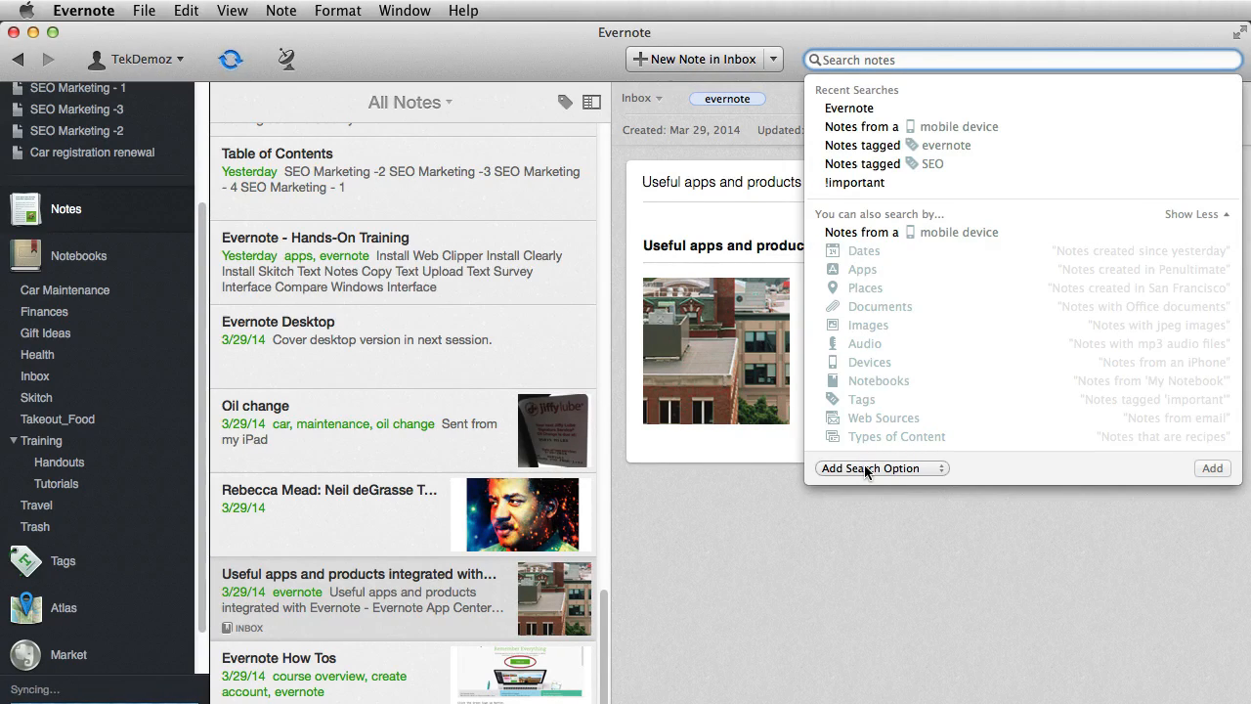
Try a Notebook criterion, then switch to Contains with the value Images
click(876, 467)
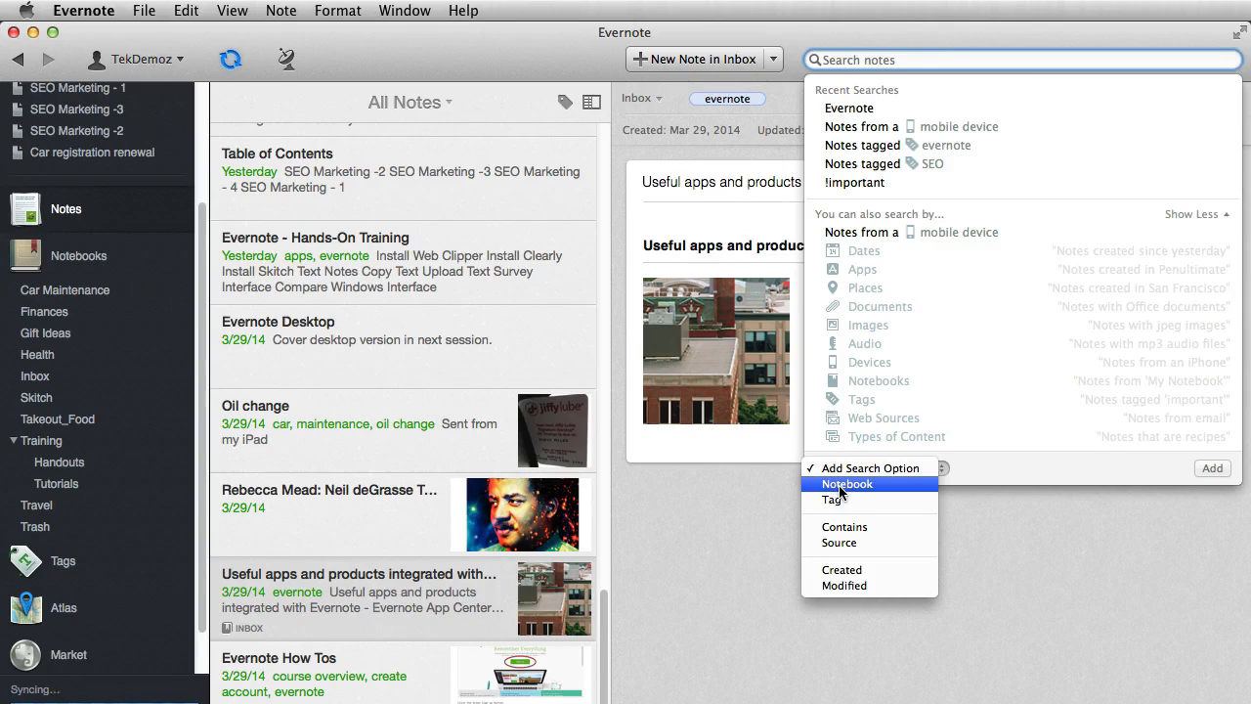
click(848, 482)
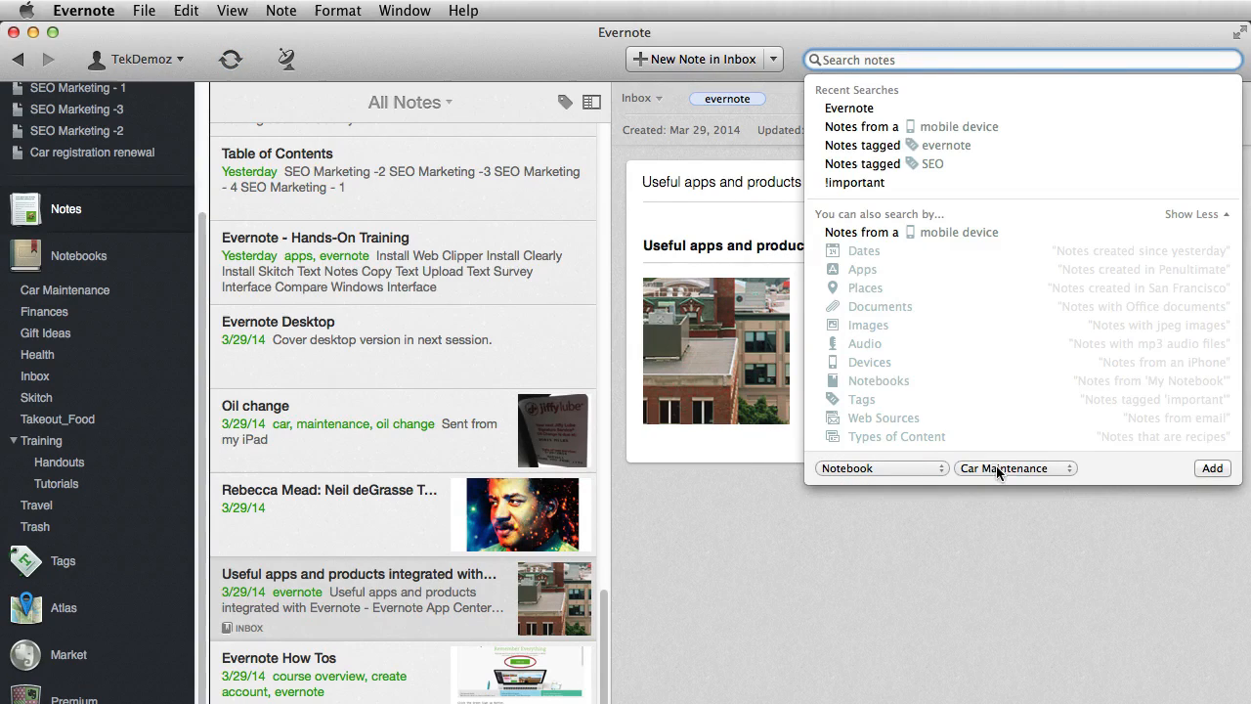
click(1013, 467)
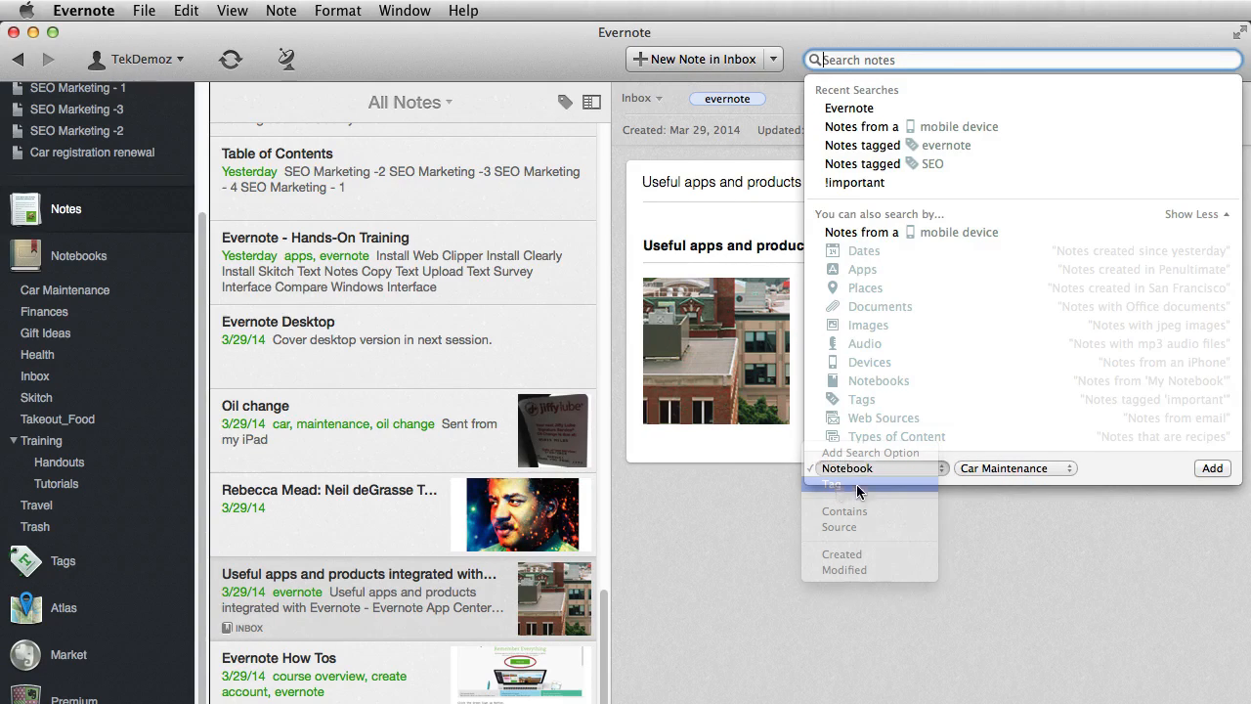
click(831, 482)
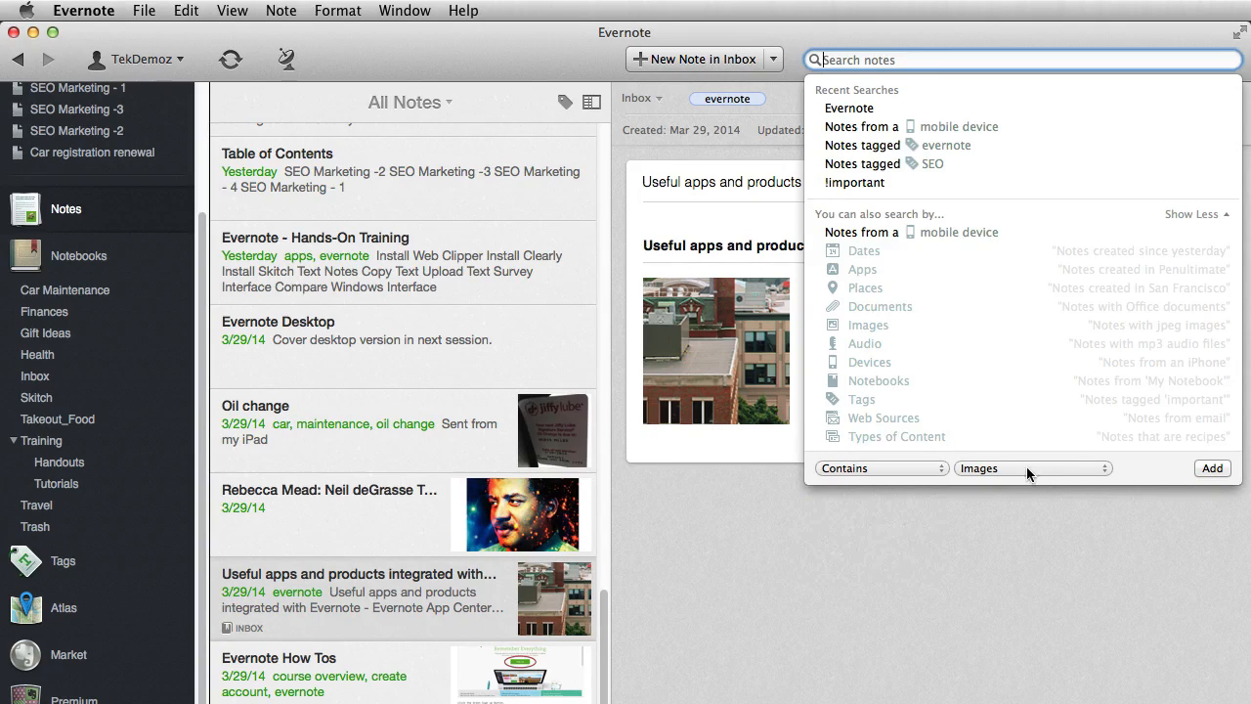
click(1031, 467)
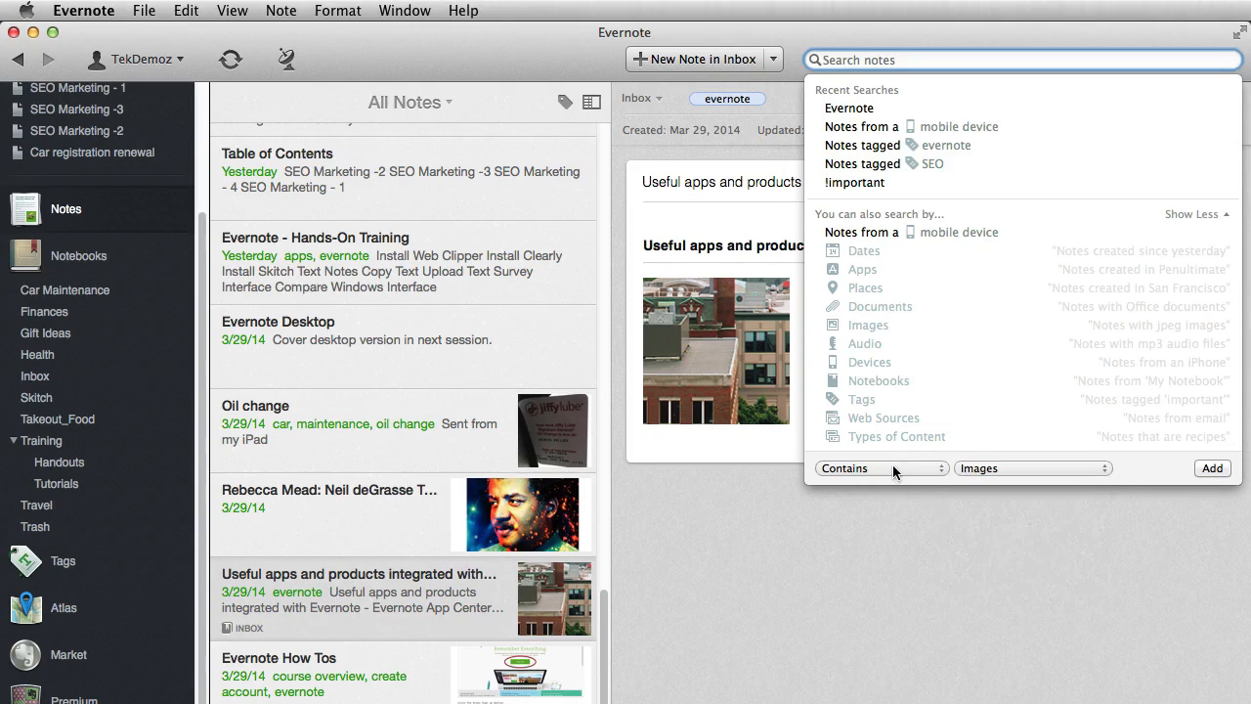
Change the criterion to Source Email, then to Created since/before today
click(880, 467)
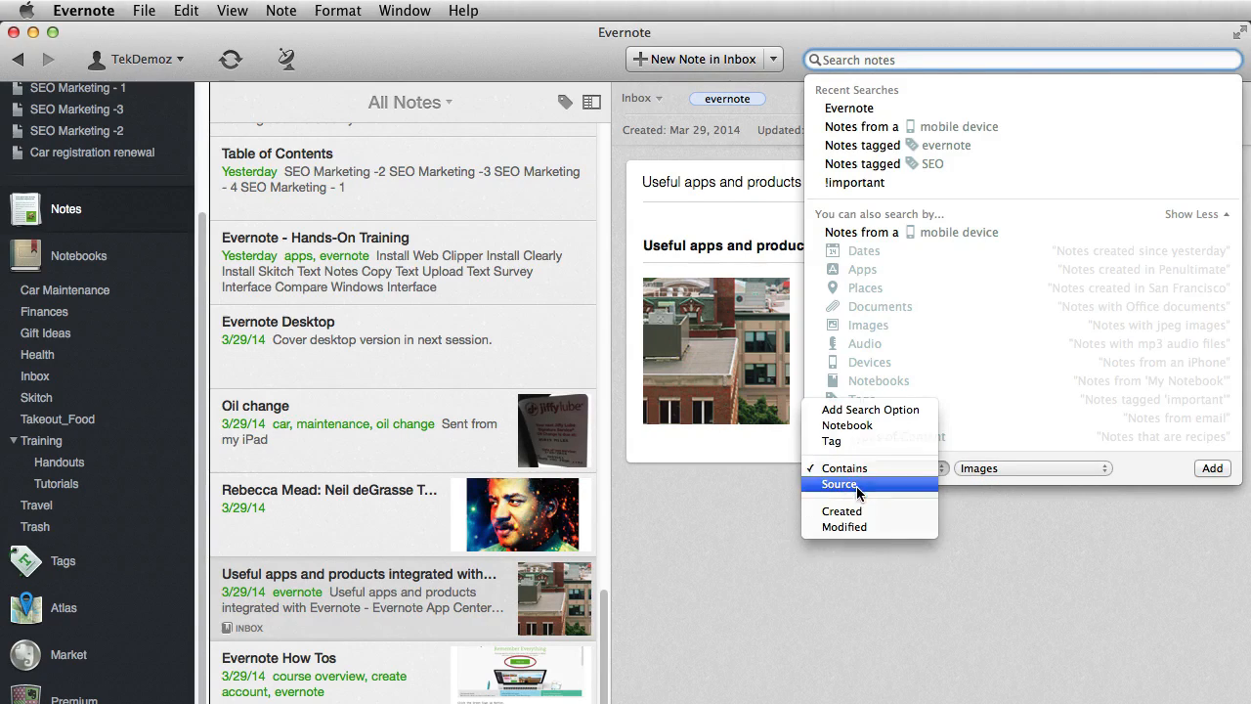
click(839, 484)
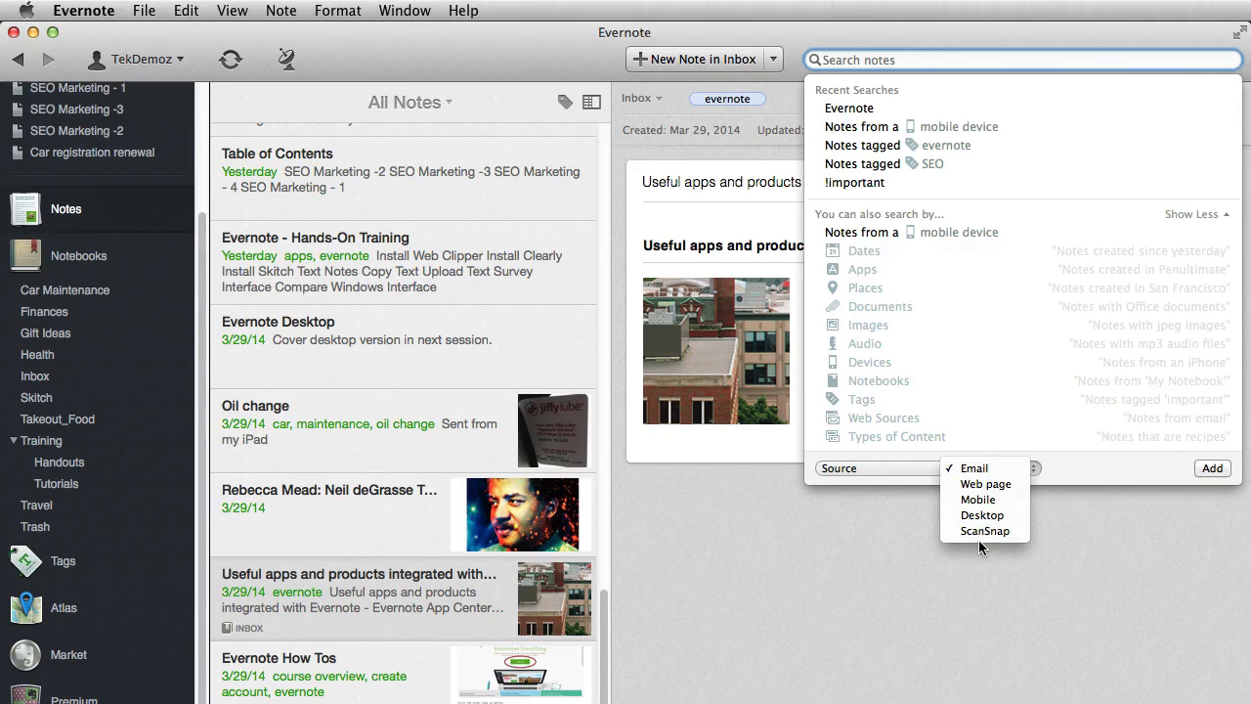
click(973, 467)
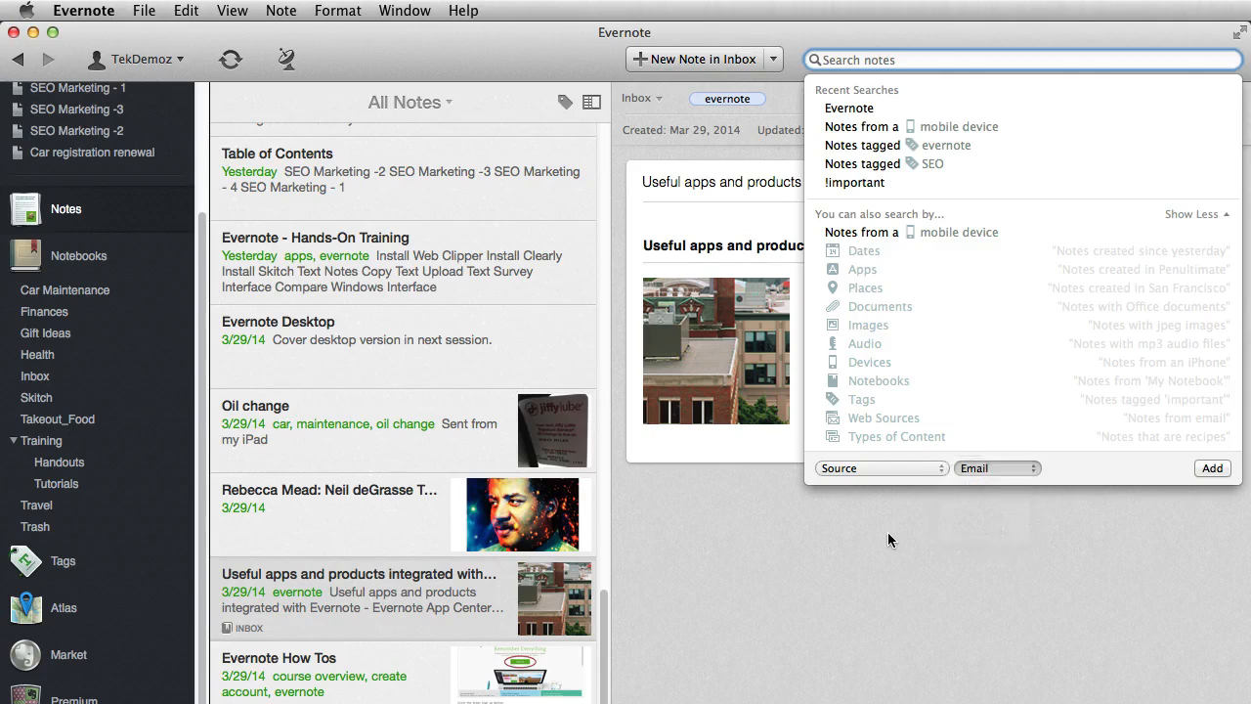
click(877, 467)
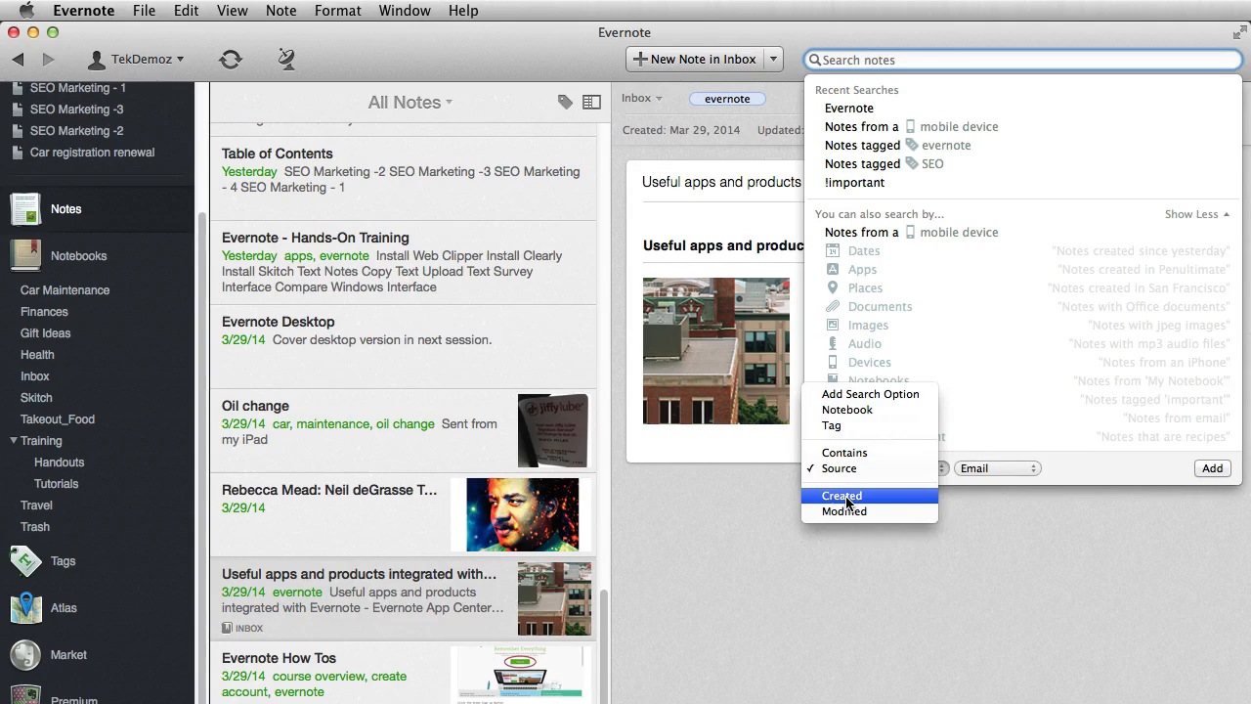
click(842, 495)
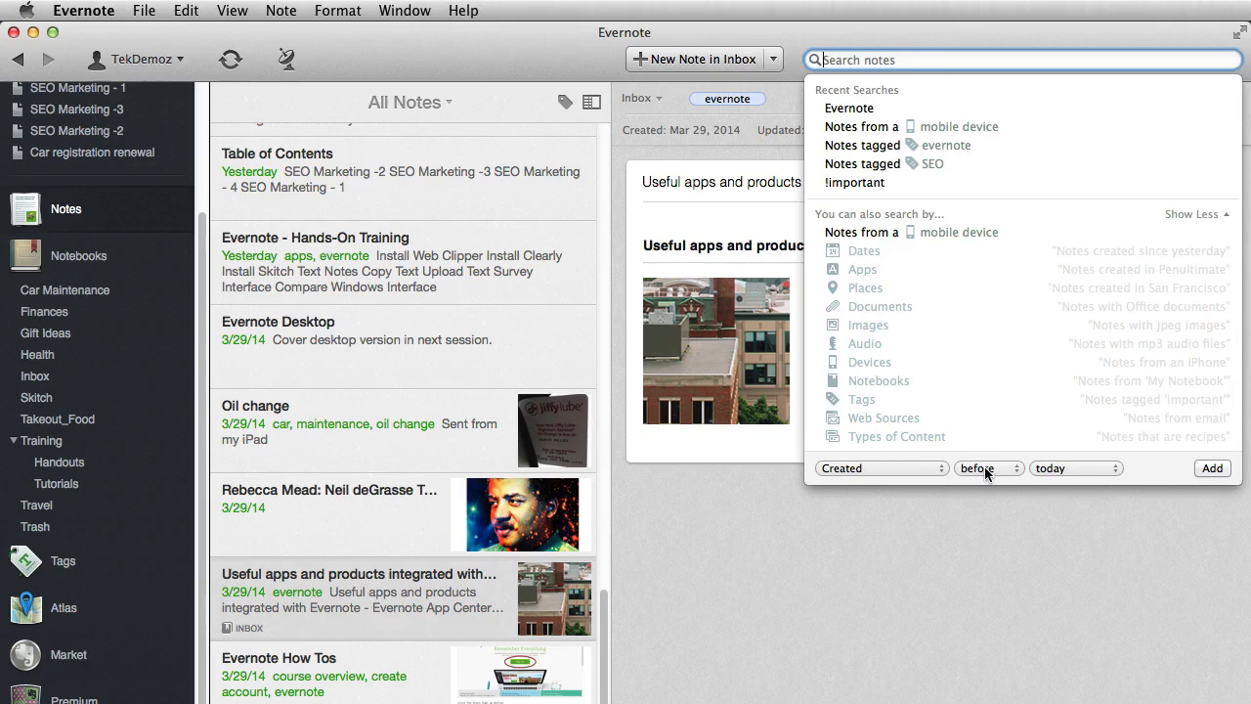
click(986, 467)
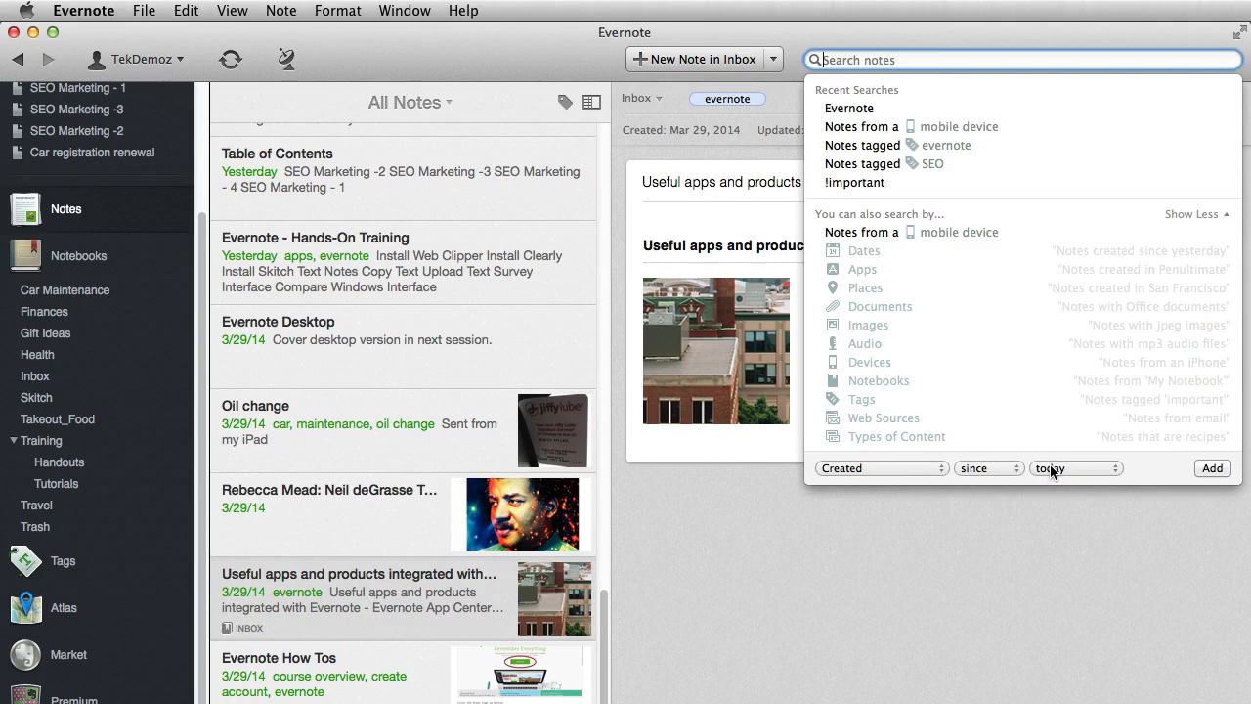
click(987, 467)
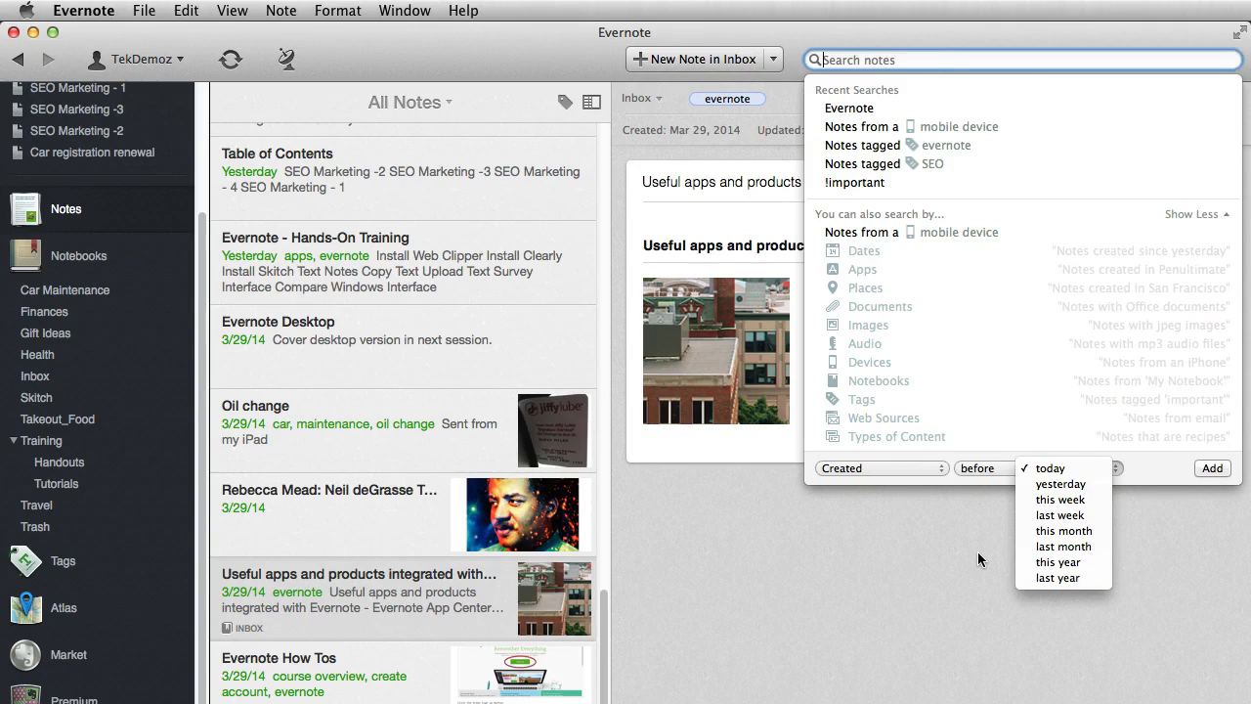
mouse_move(900, 513)
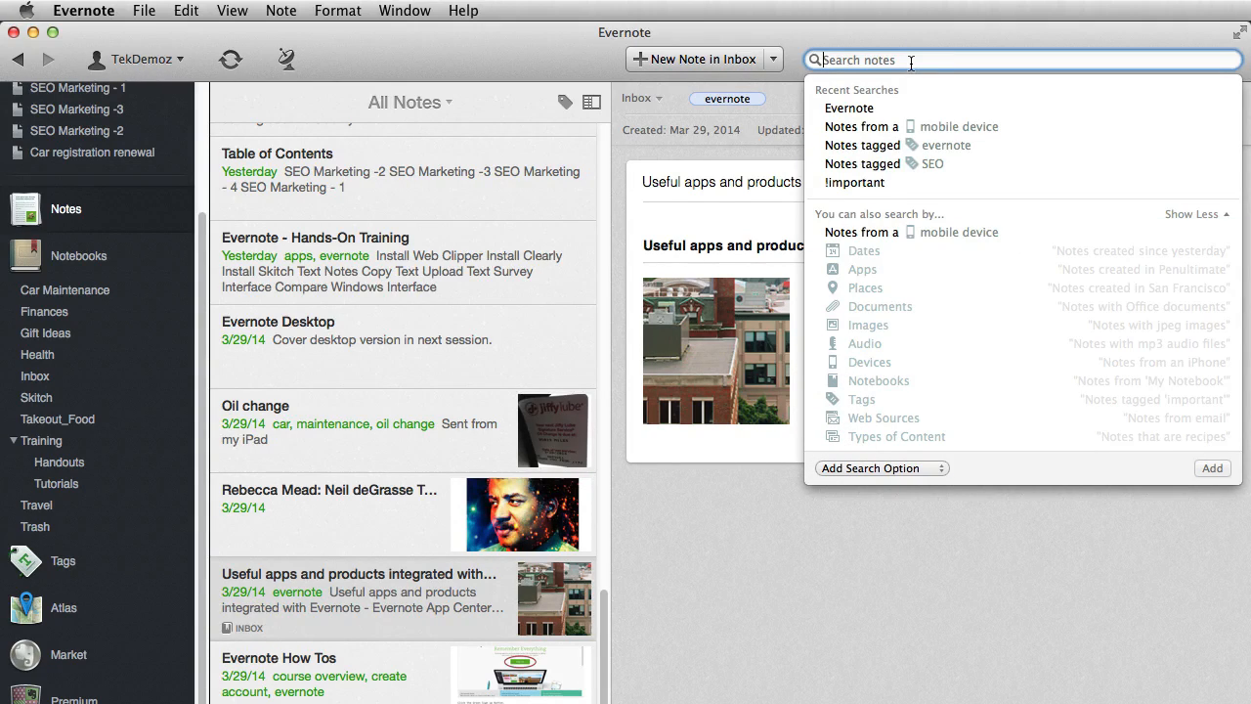
mouse_move(849, 108)
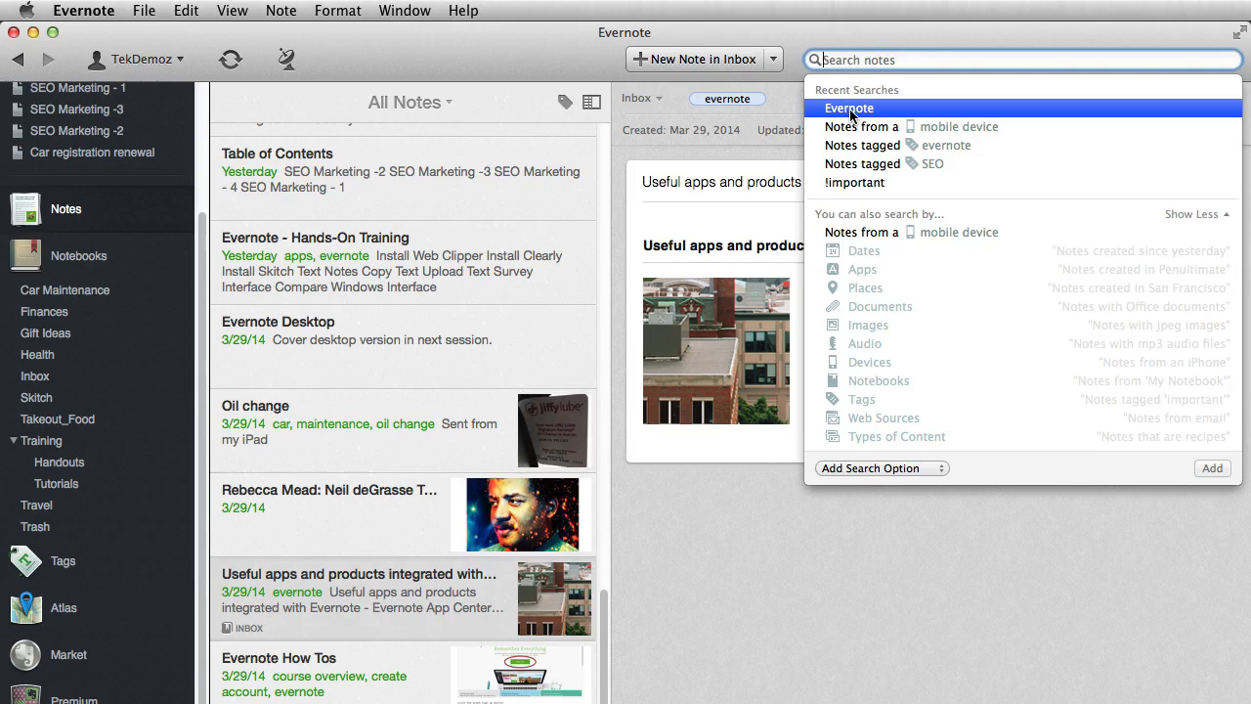
Rerun the Evernote search and browse matching notes, from the drafting table to Evernote How Tos
click(848, 108)
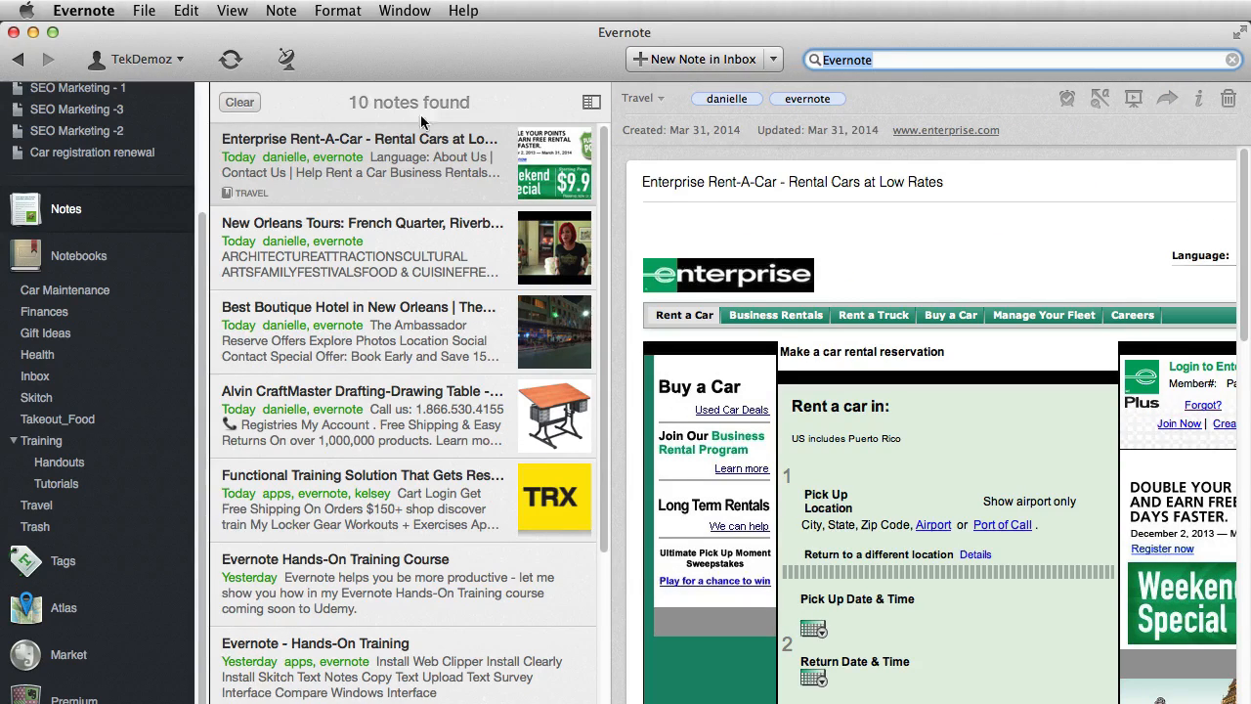
mouse_move(379, 257)
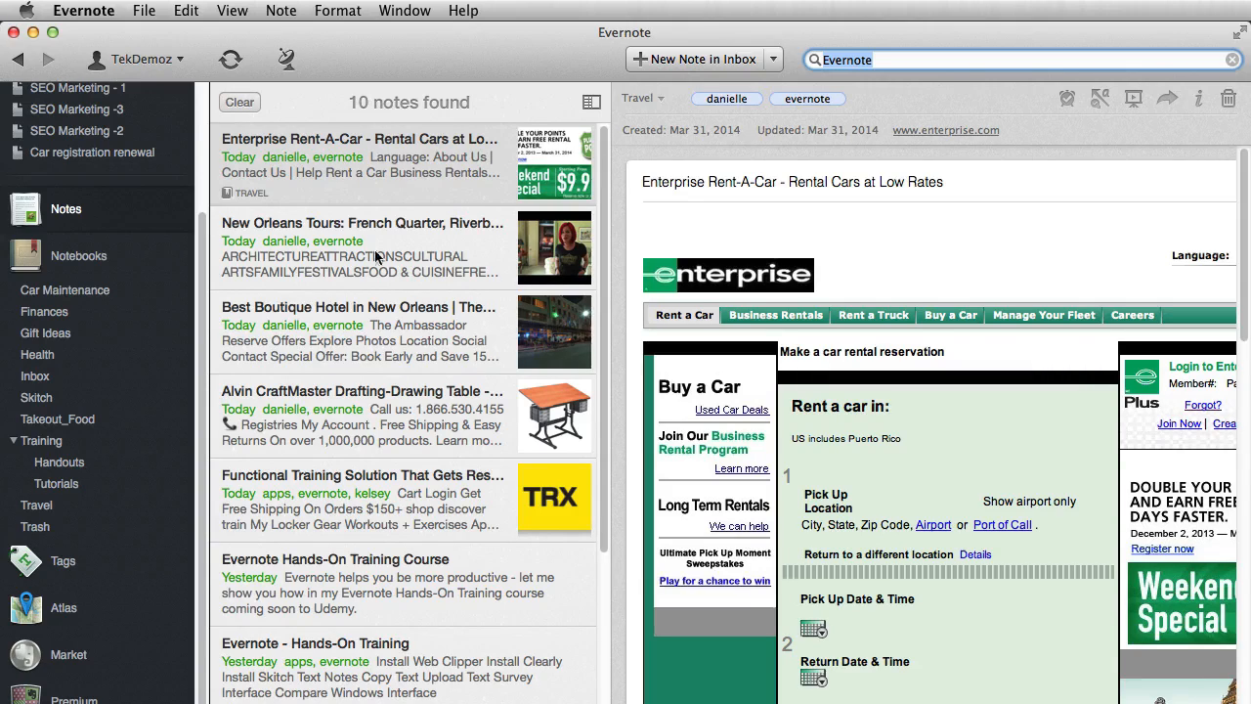
mouse_move(406, 115)
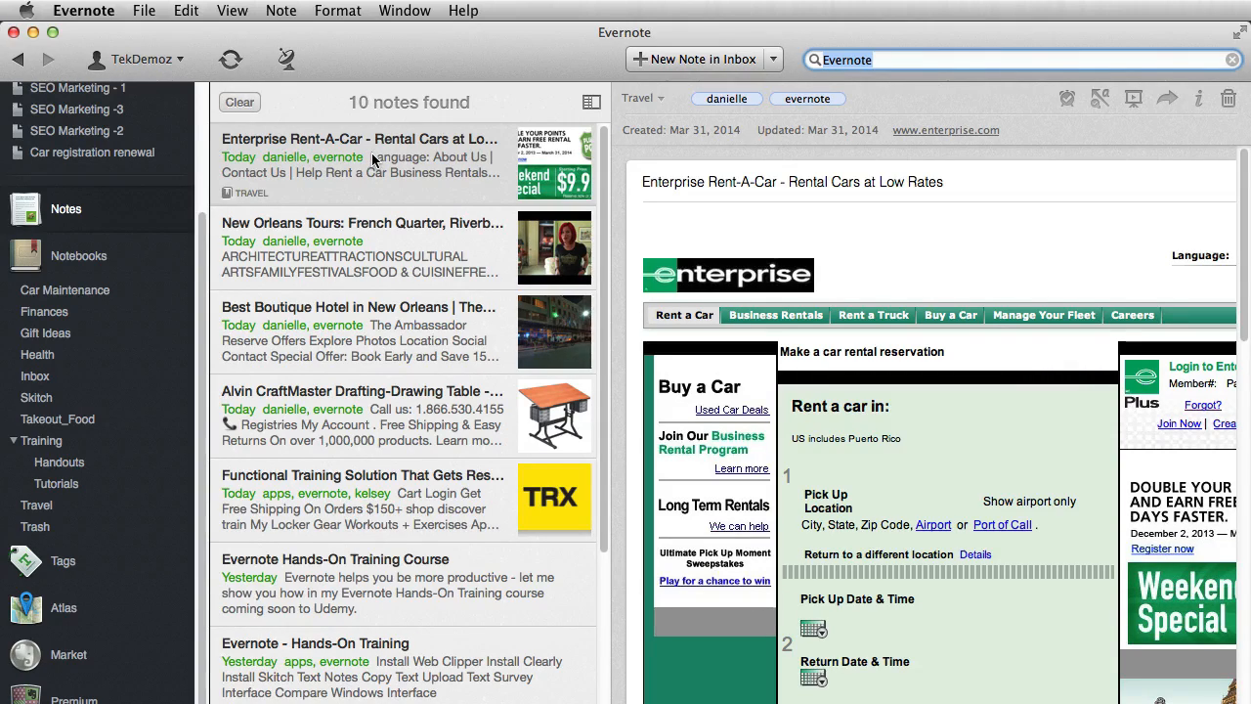
click(360, 244)
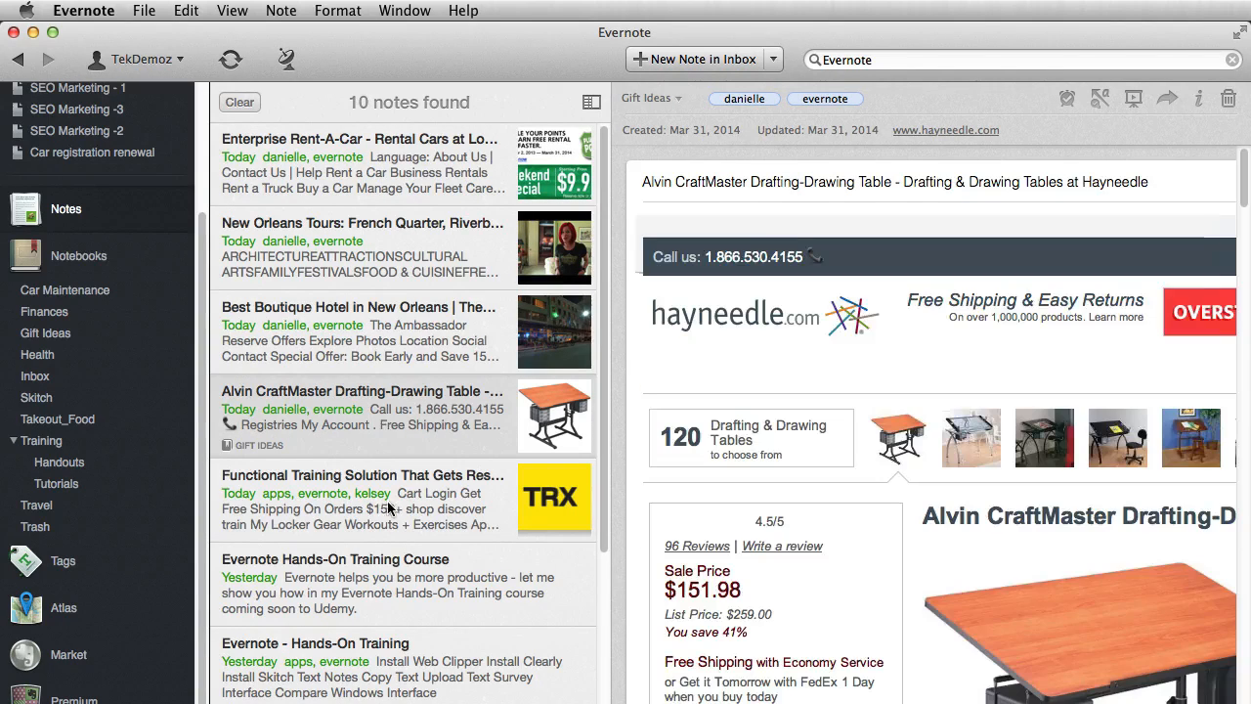
scroll(down, 3)
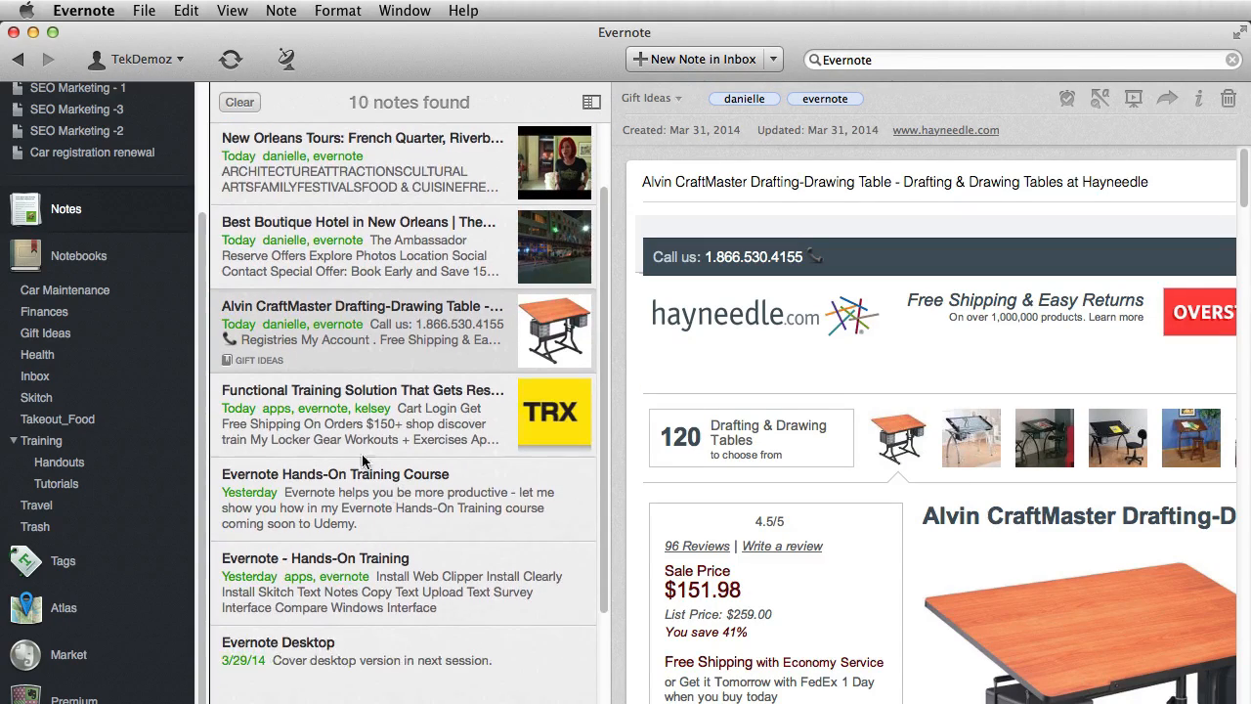
click(361, 410)
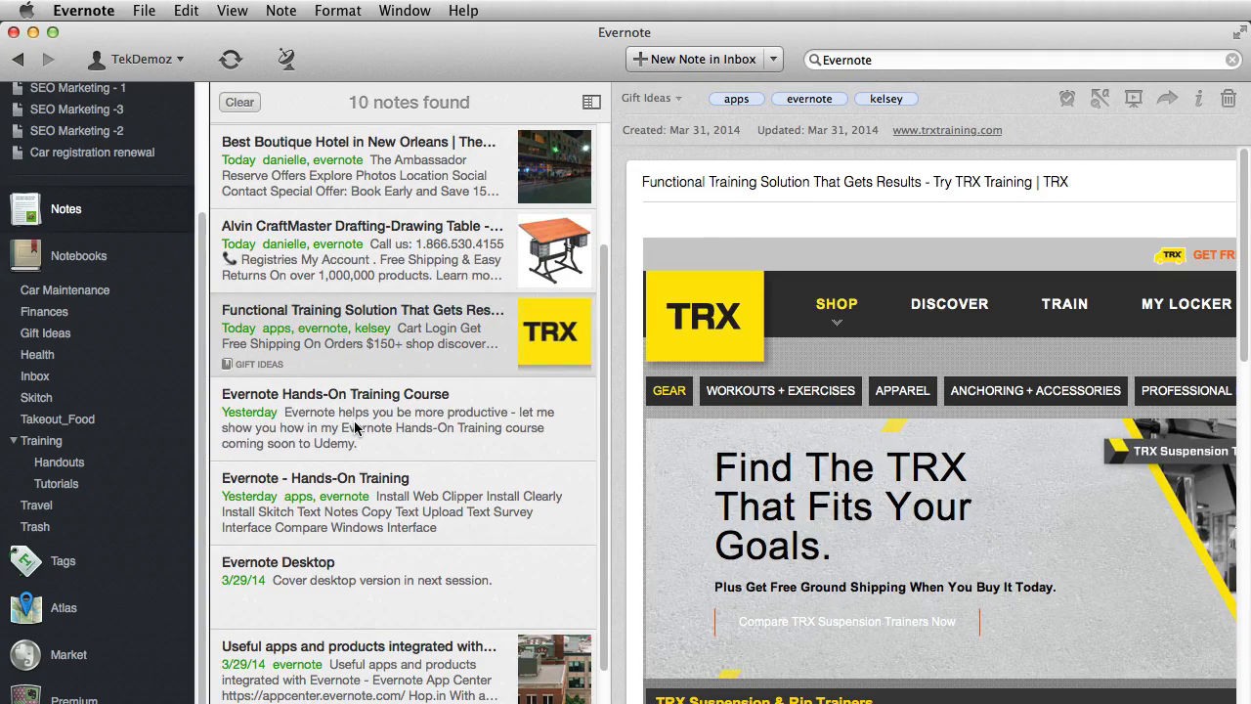
click(335, 394)
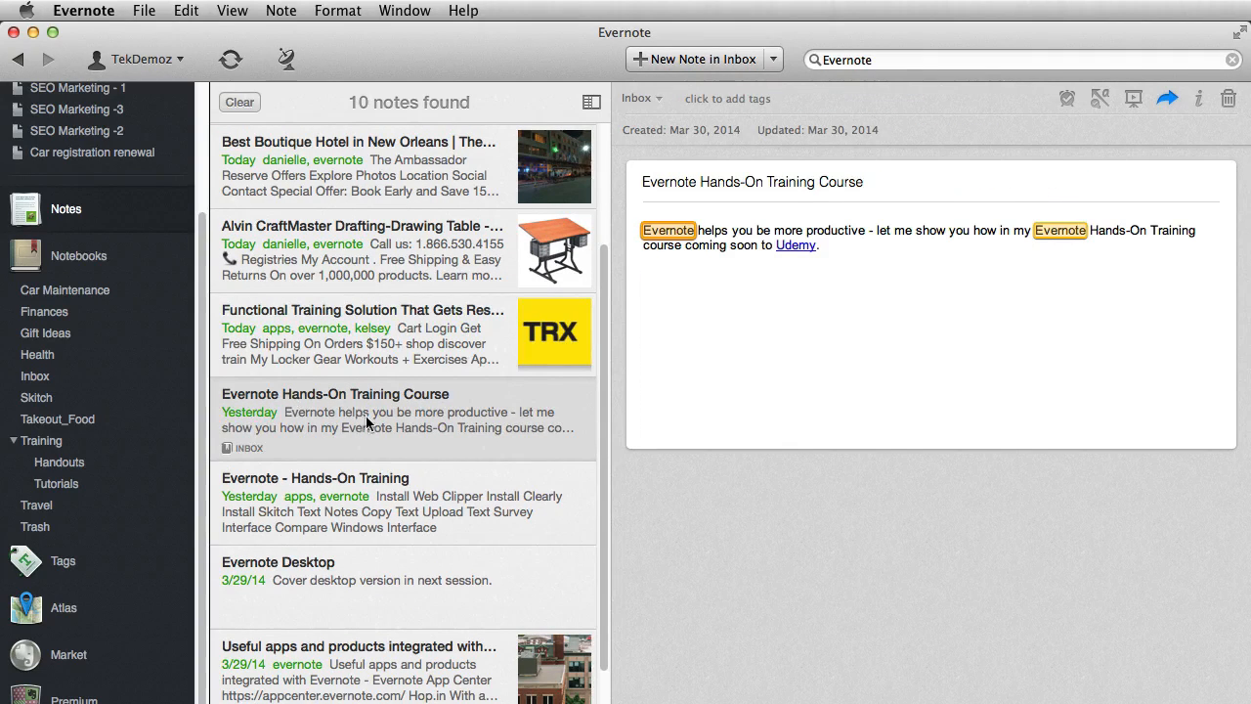
mouse_move(662, 226)
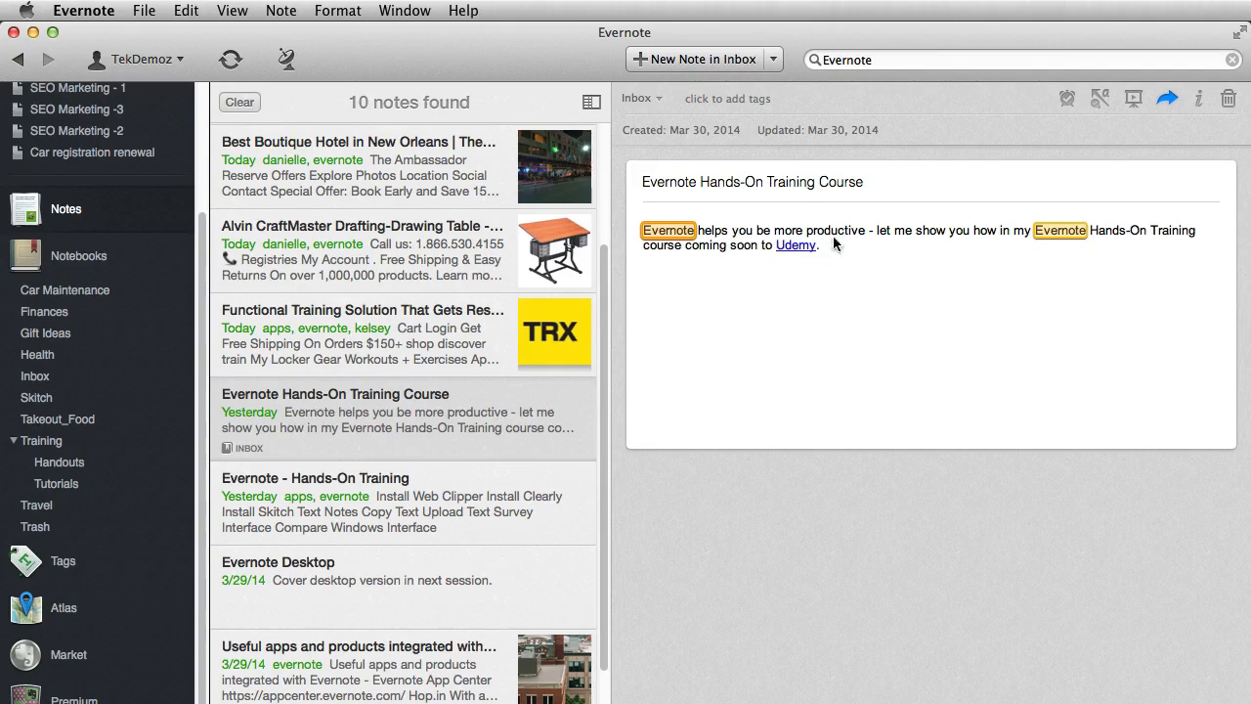
mouse_move(770, 307)
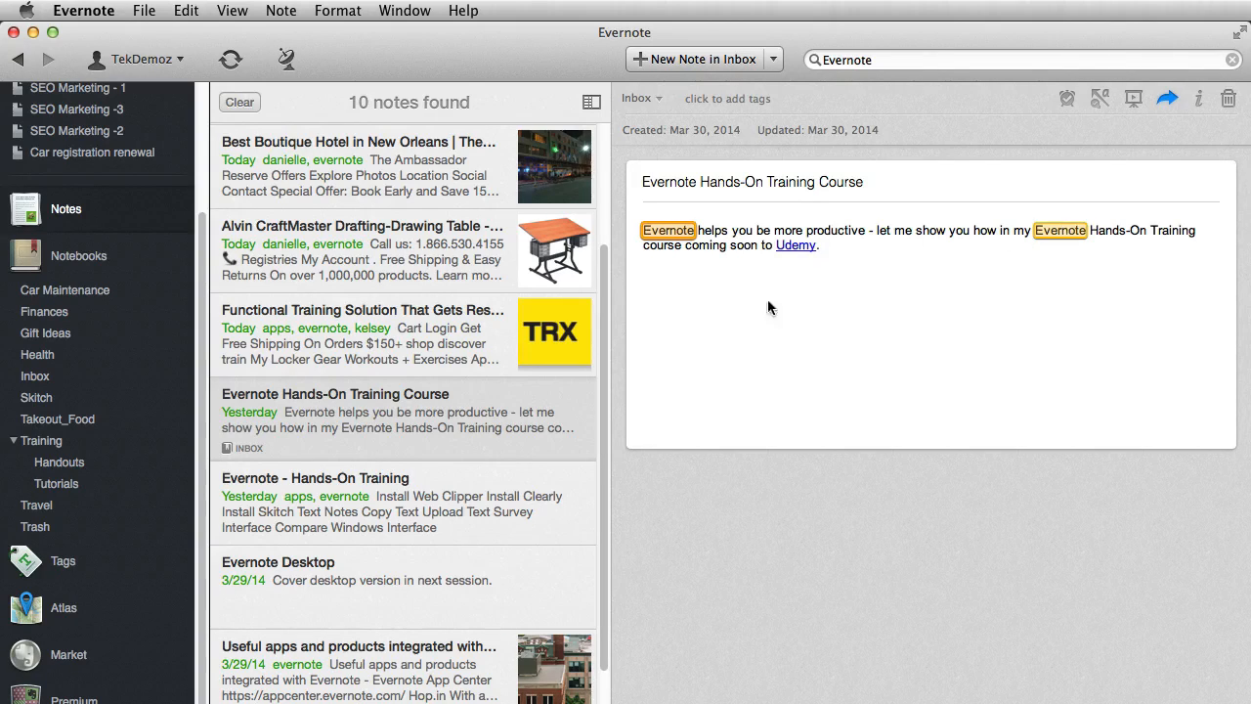
click(315, 478)
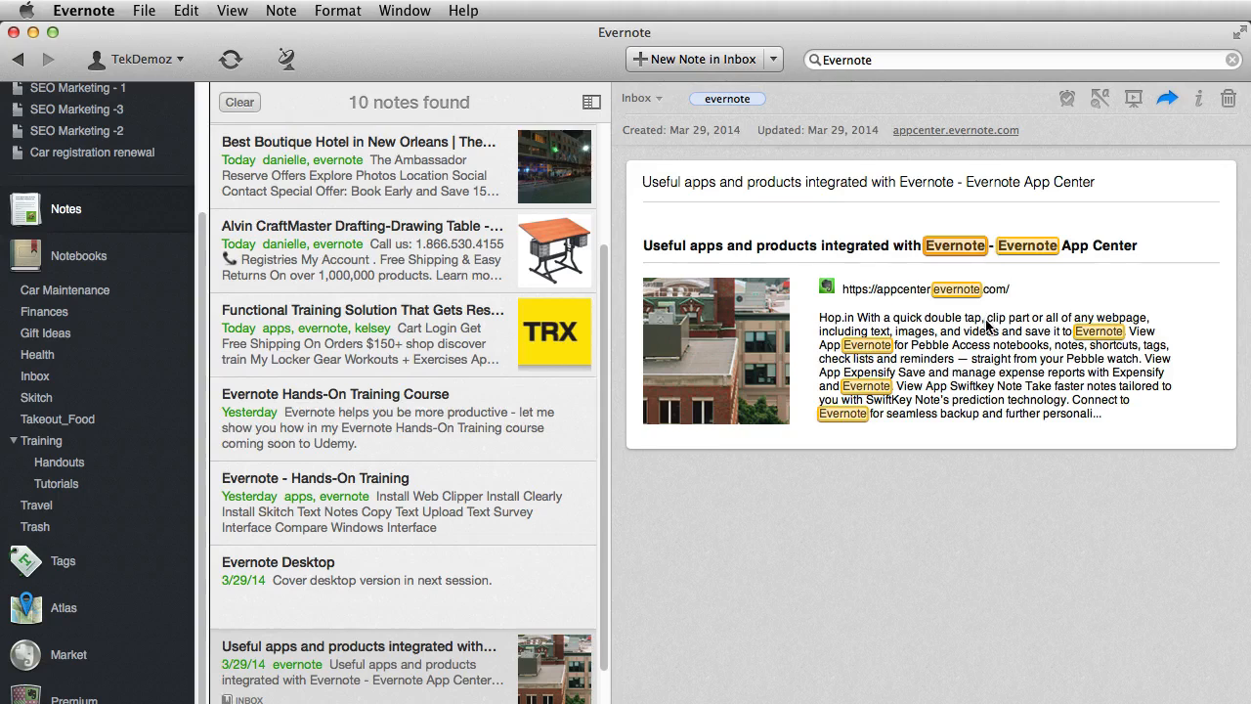
scroll(down, 3)
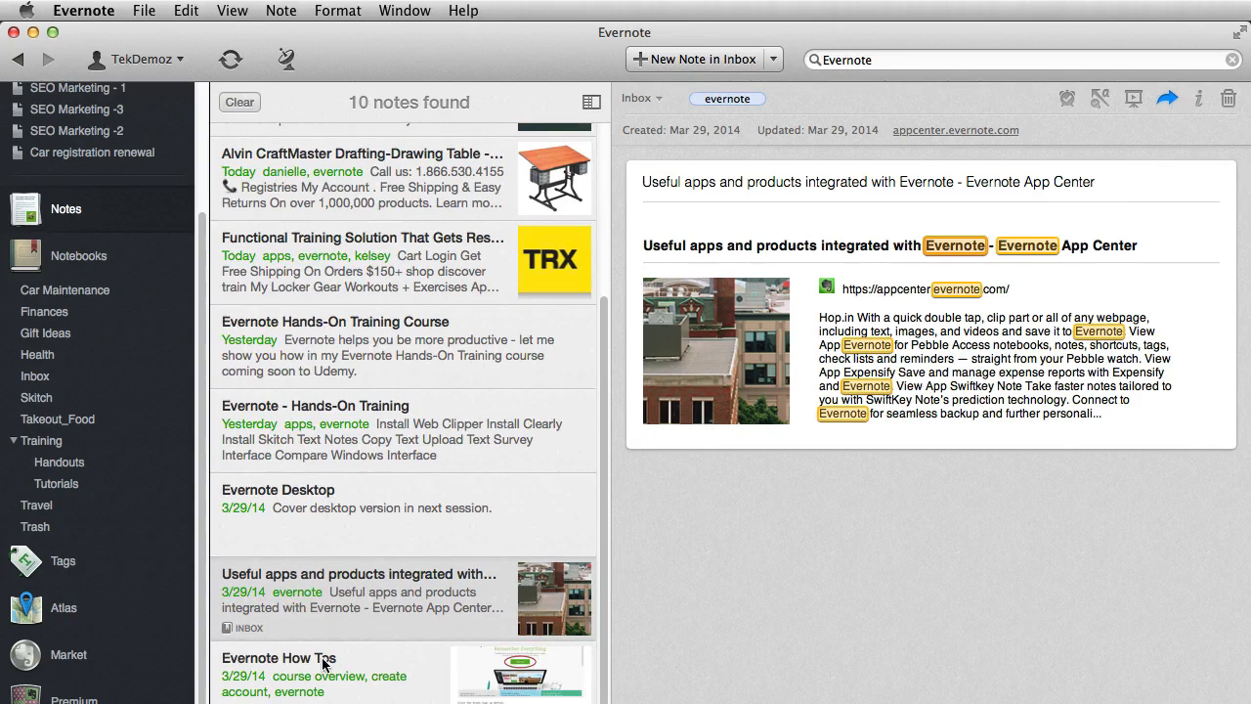
click(279, 657)
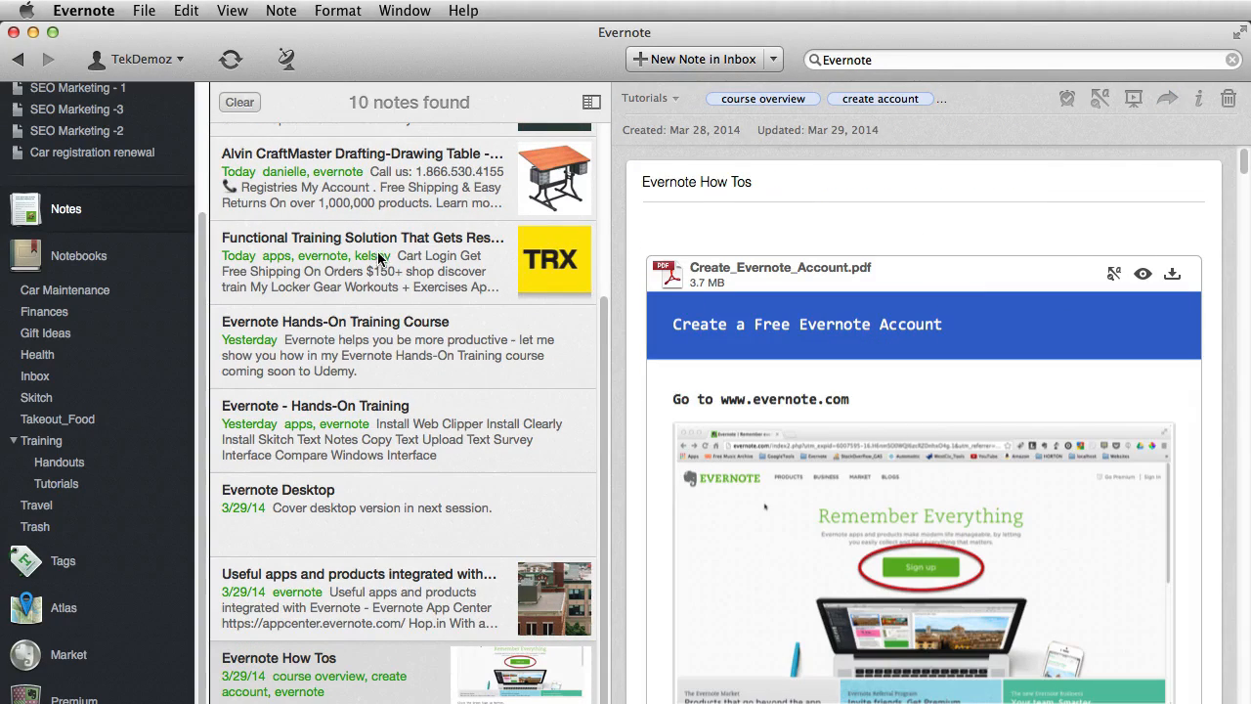
mouse_move(380, 258)
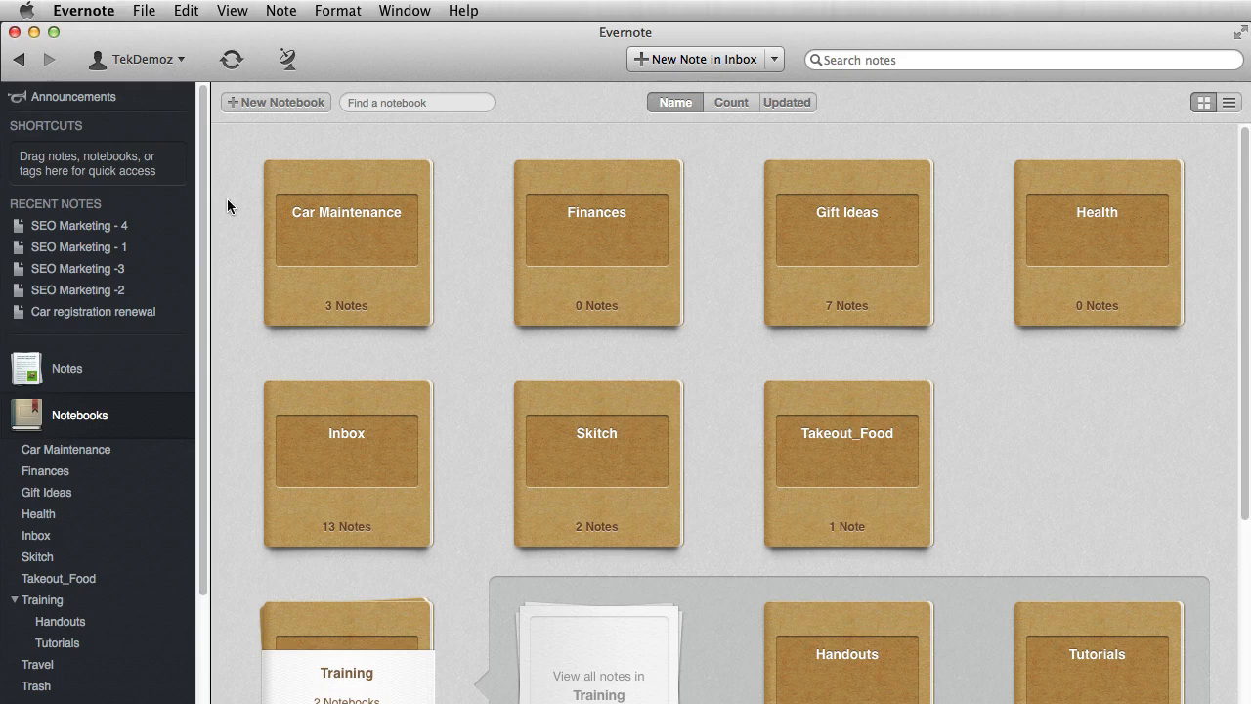
mouse_move(96, 410)
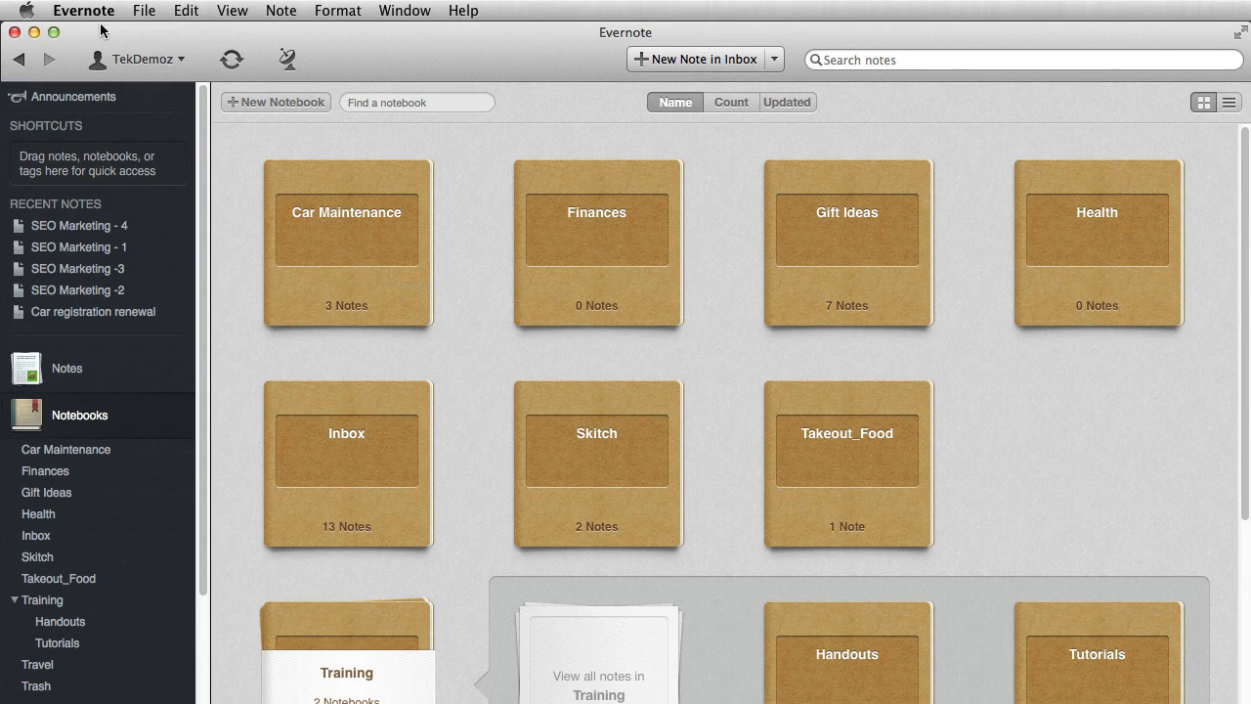
Choose Export All Notes from the File menu
click(143, 10)
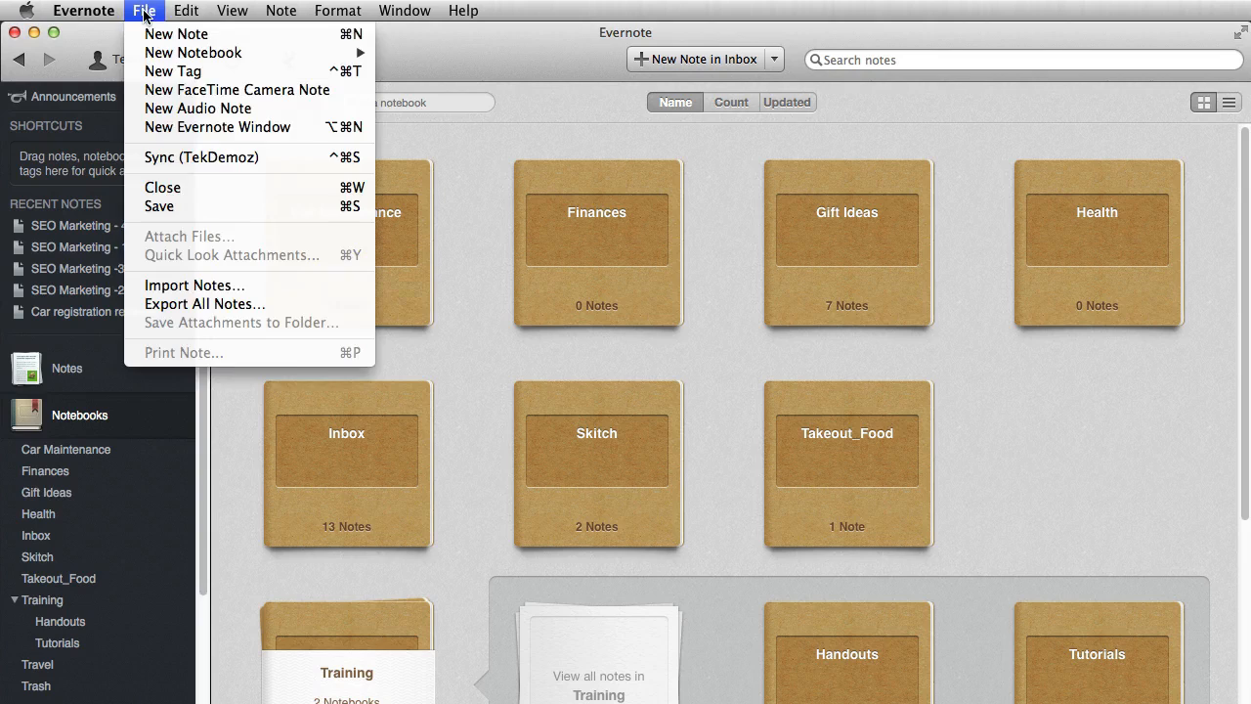
mouse_move(204, 303)
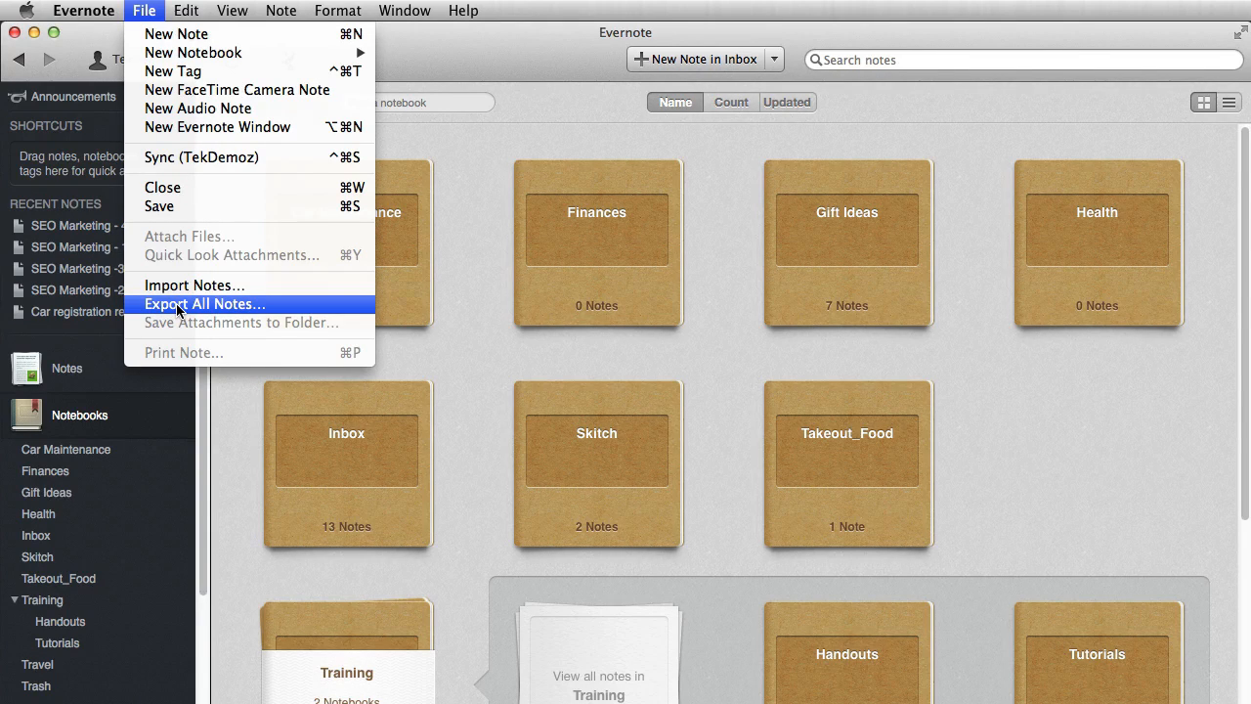
click(204, 303)
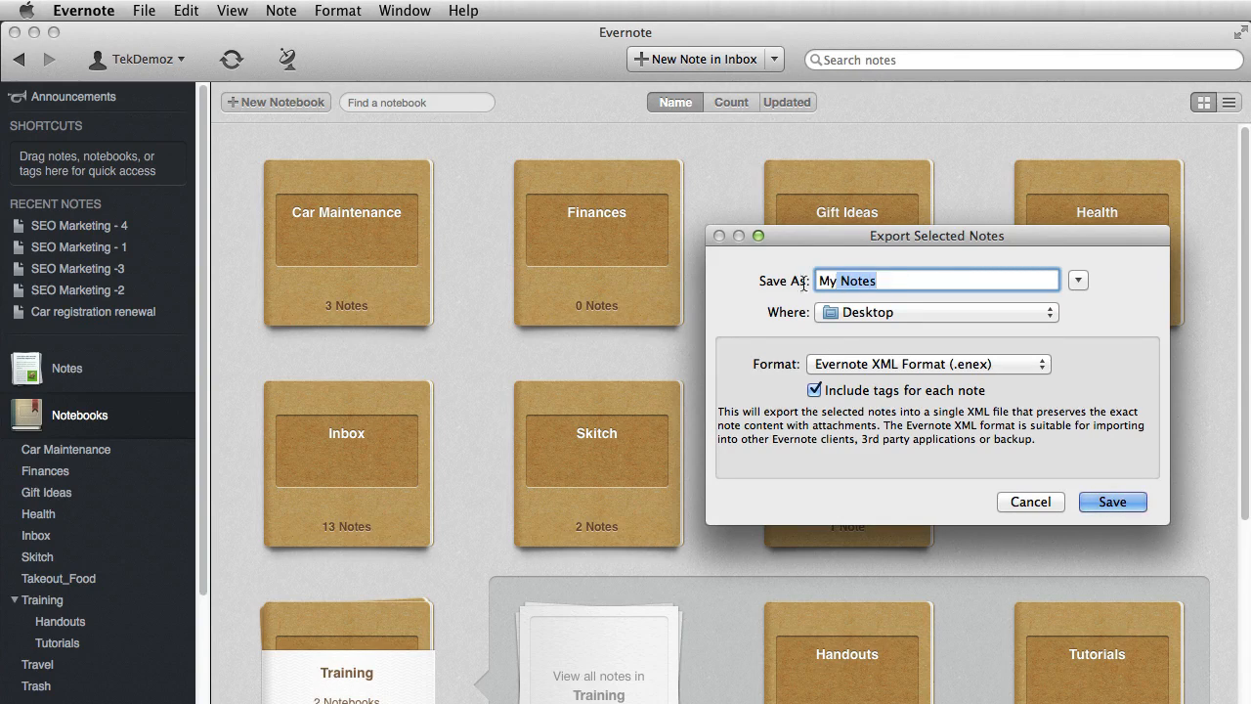
Save the export as TekDemoz_Notes in Evernote XML (.enex) format and dismiss the completion message
text(T)
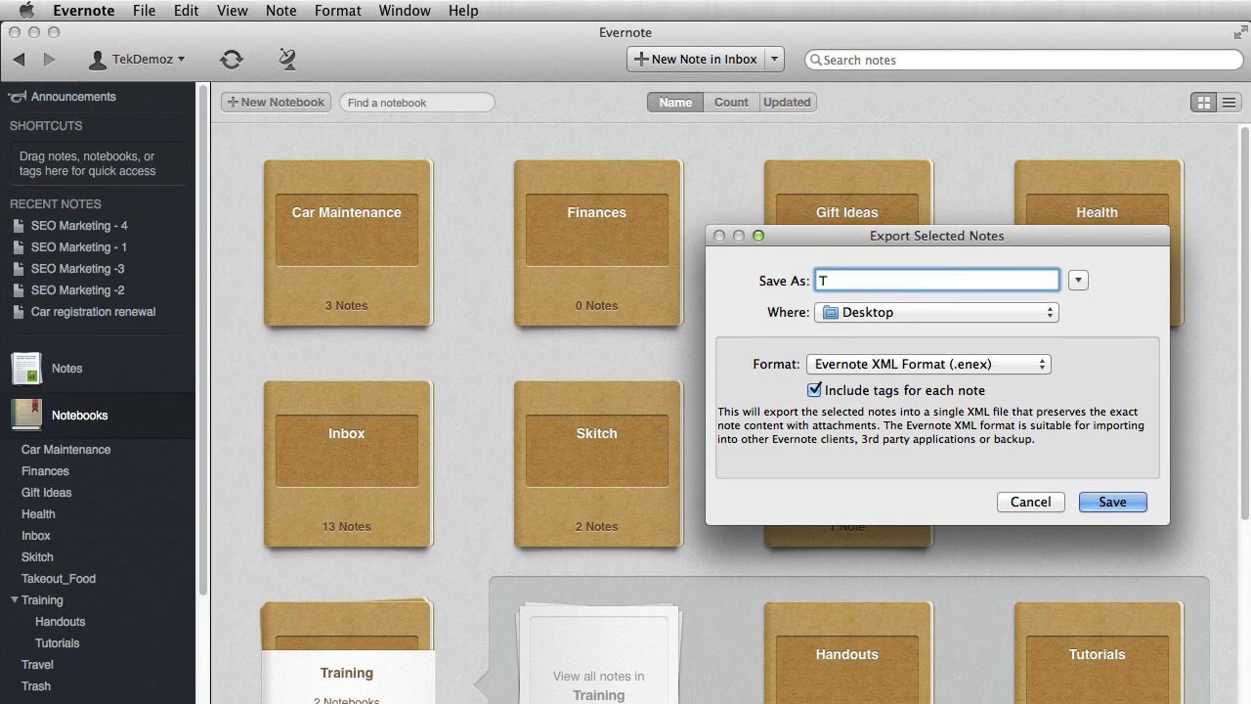
text(ekDemoz)
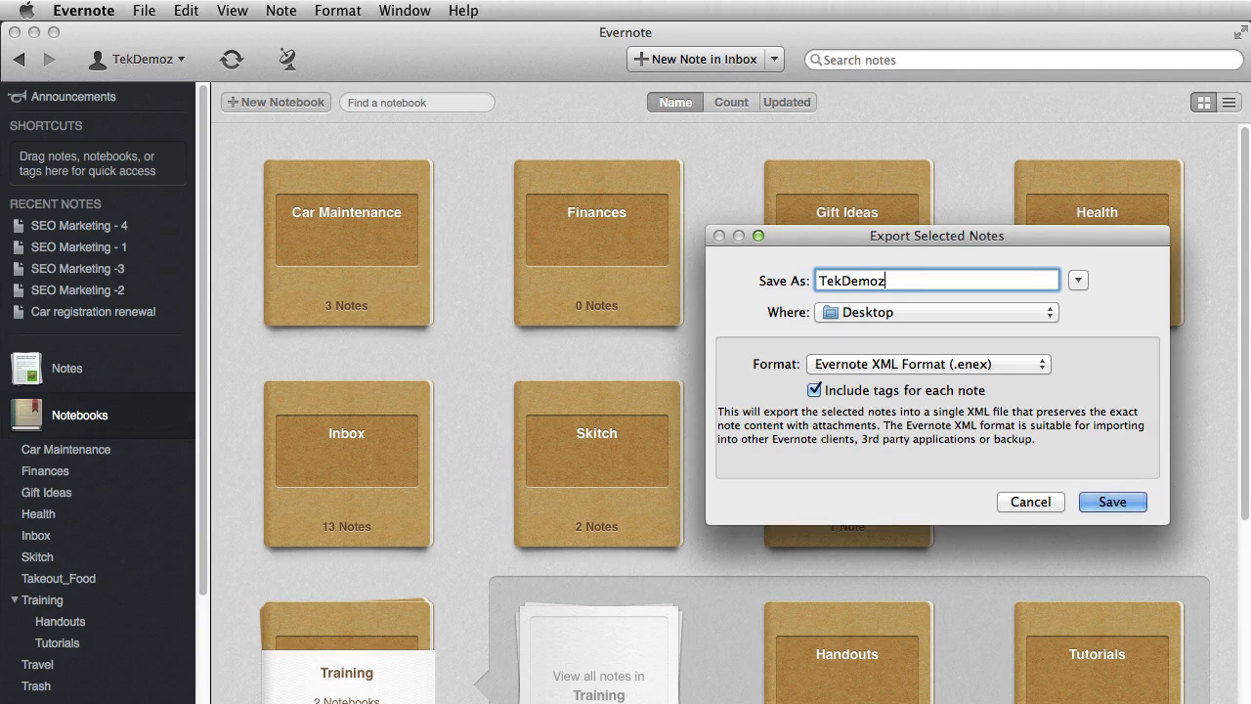
text(_Notes)
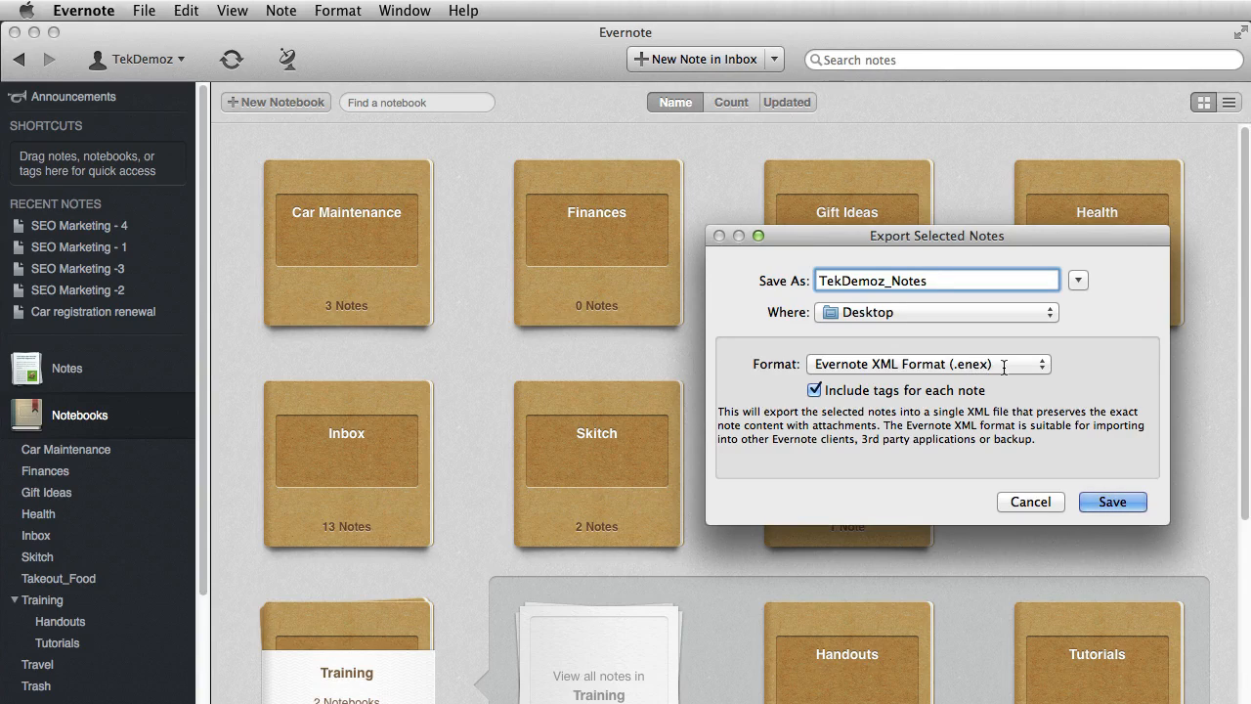
click(926, 363)
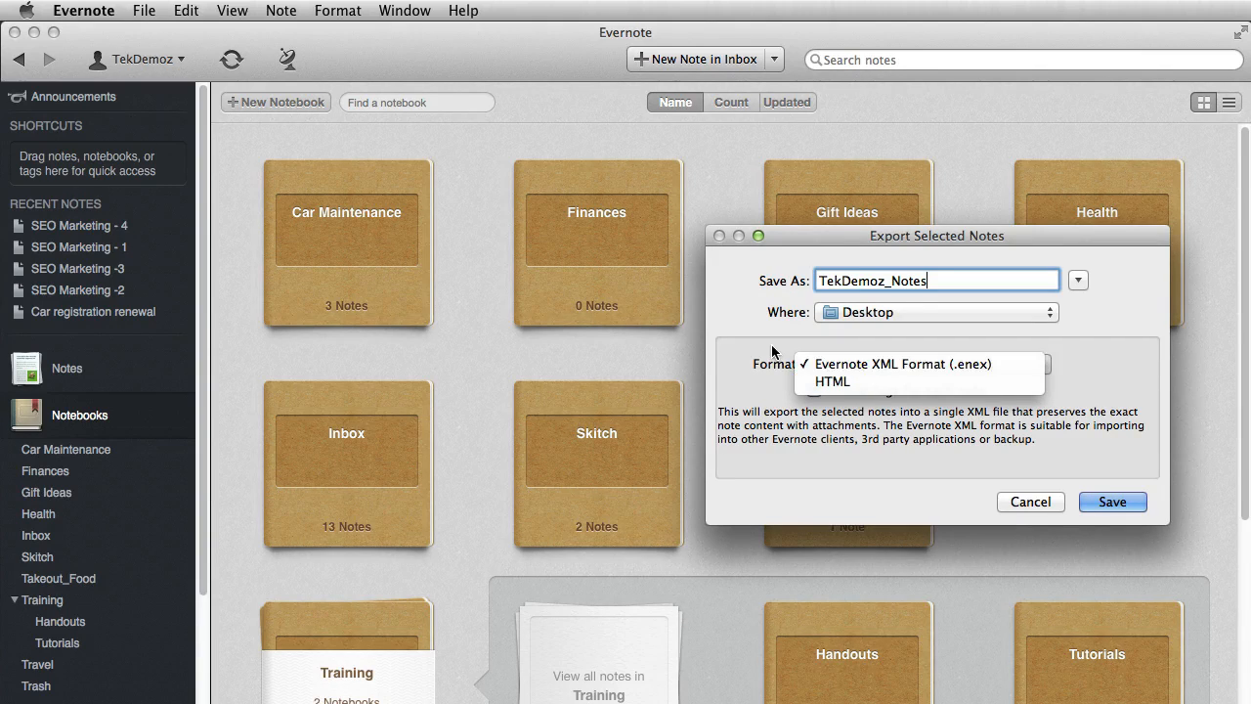
click(902, 363)
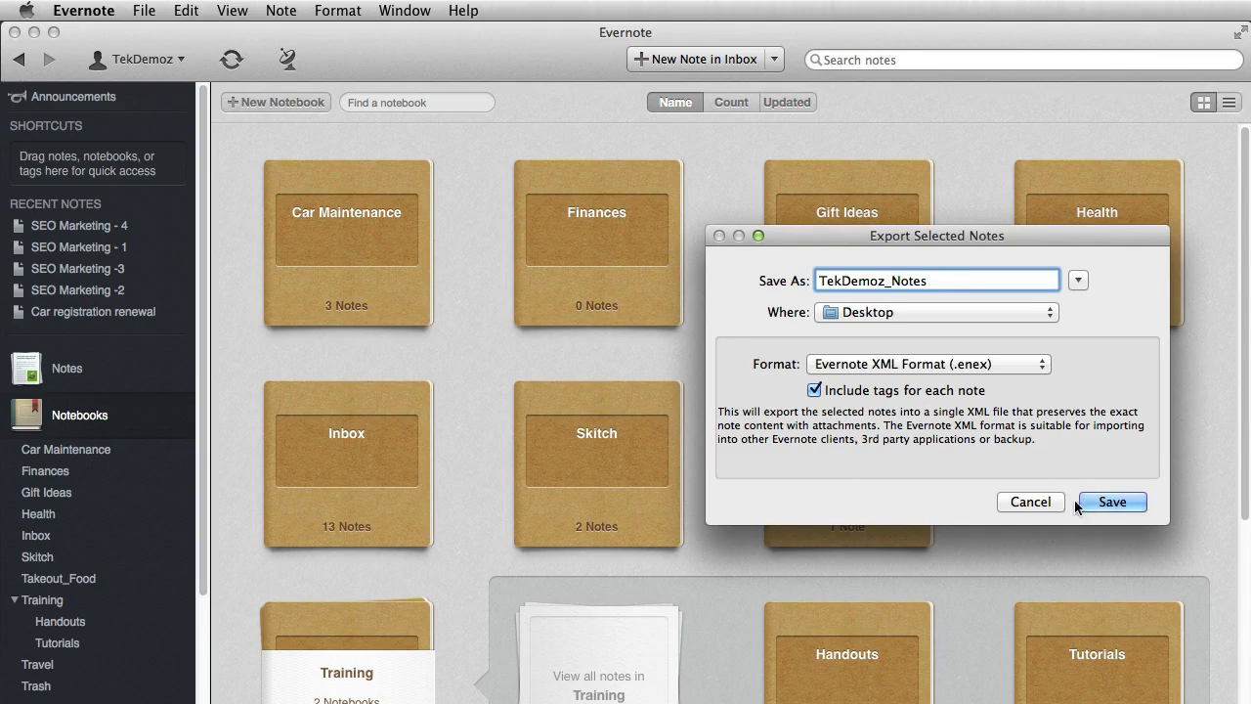
click(1111, 501)
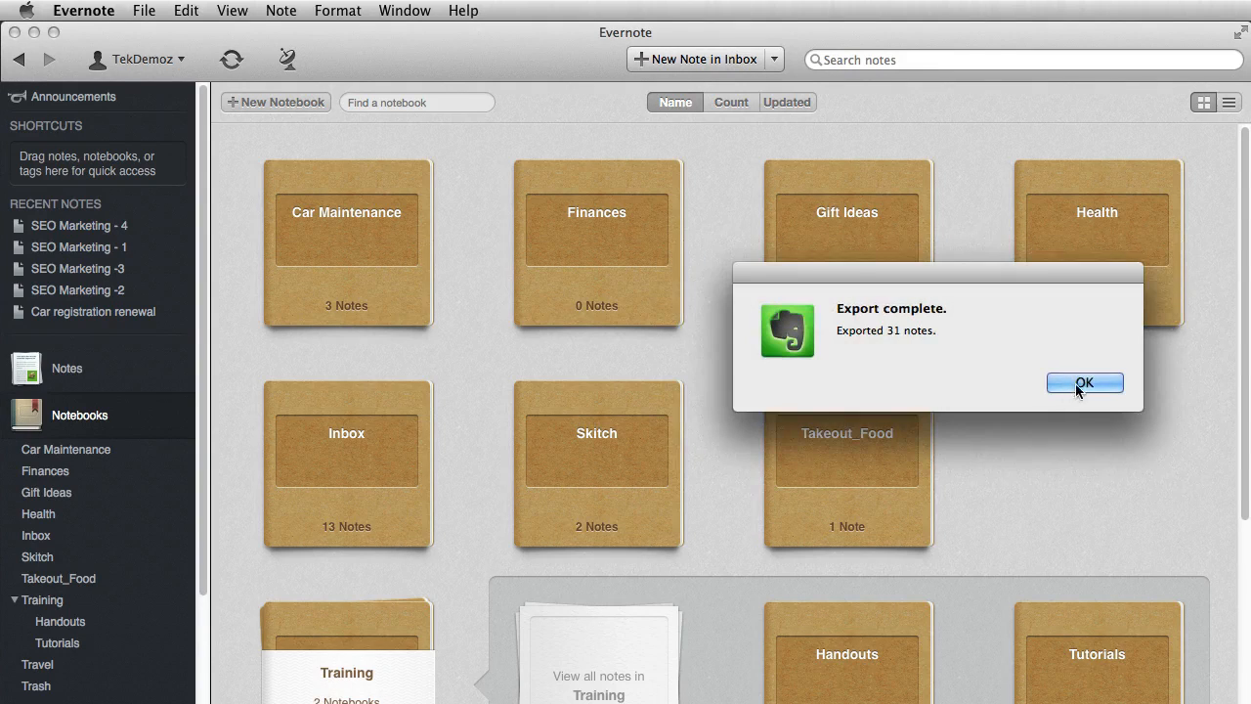
click(1083, 382)
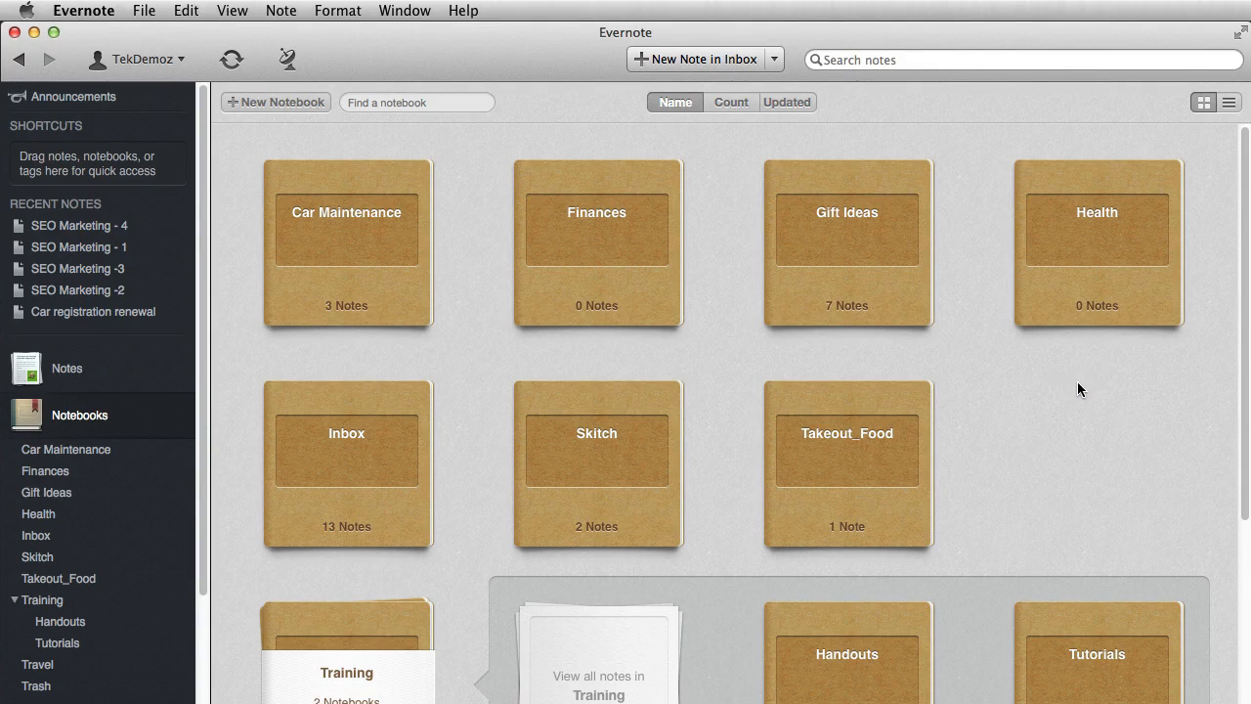
mouse_move(363, 47)
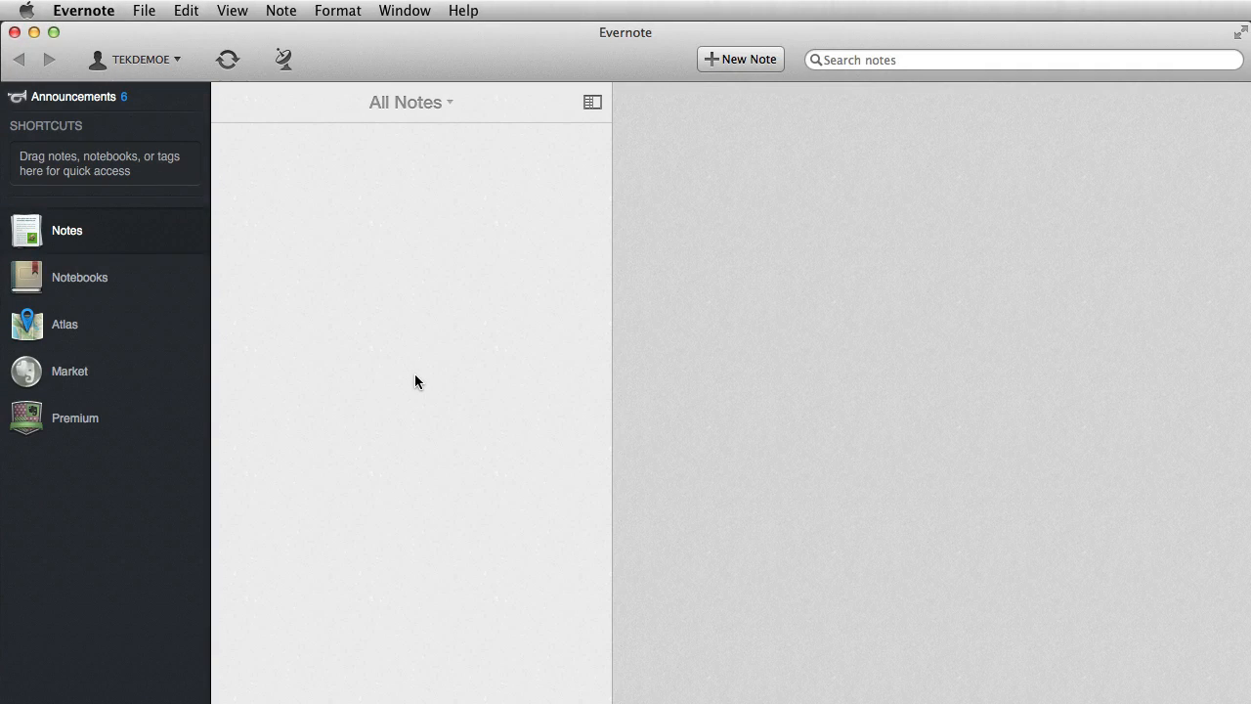
mouse_move(139, 233)
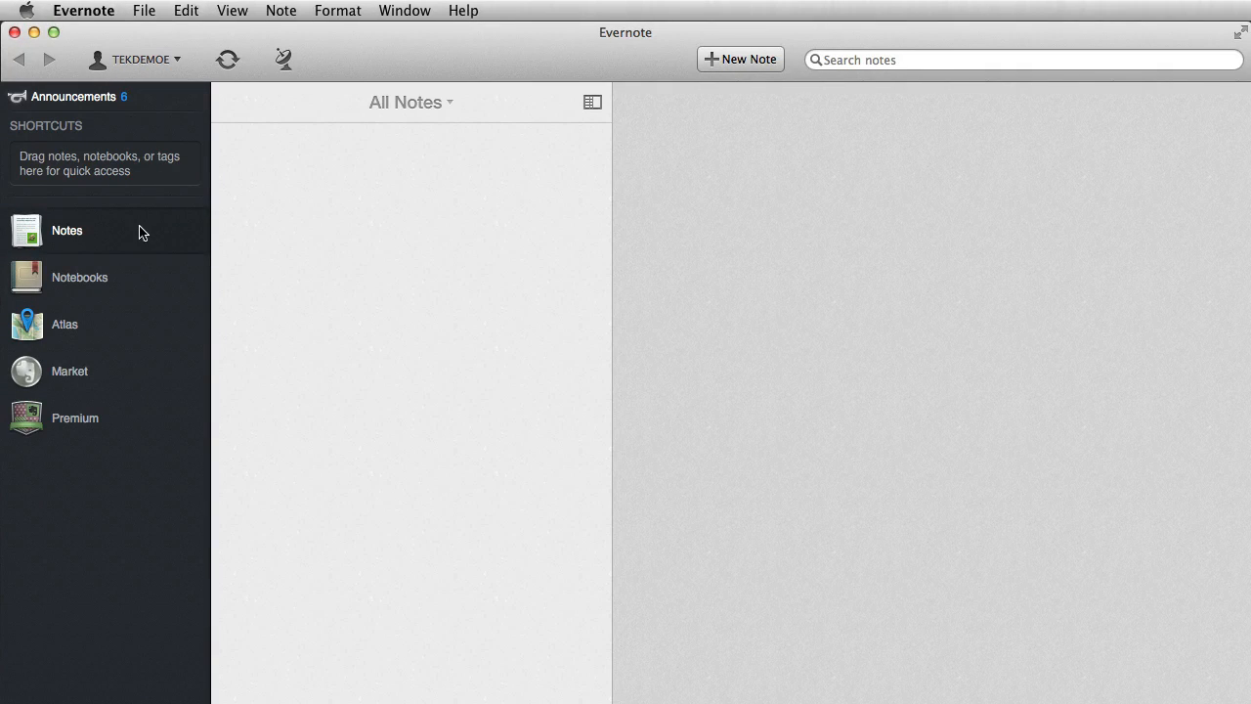
click(79, 277)
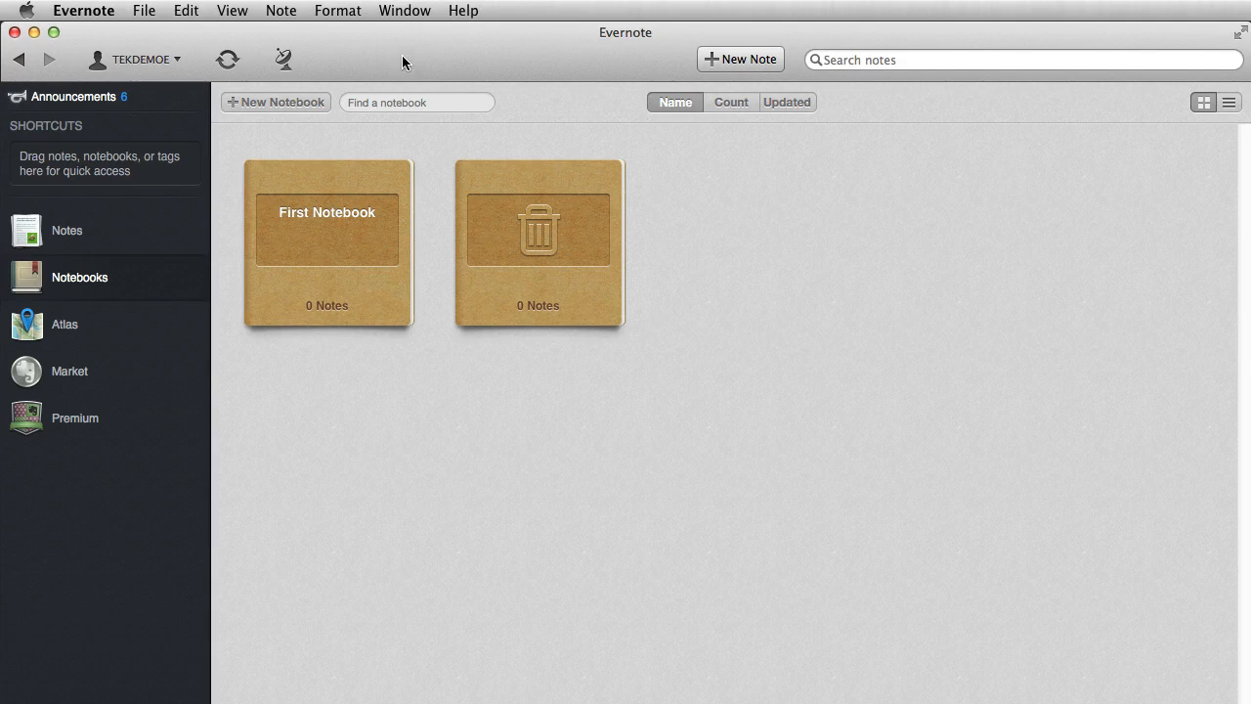
click(66, 231)
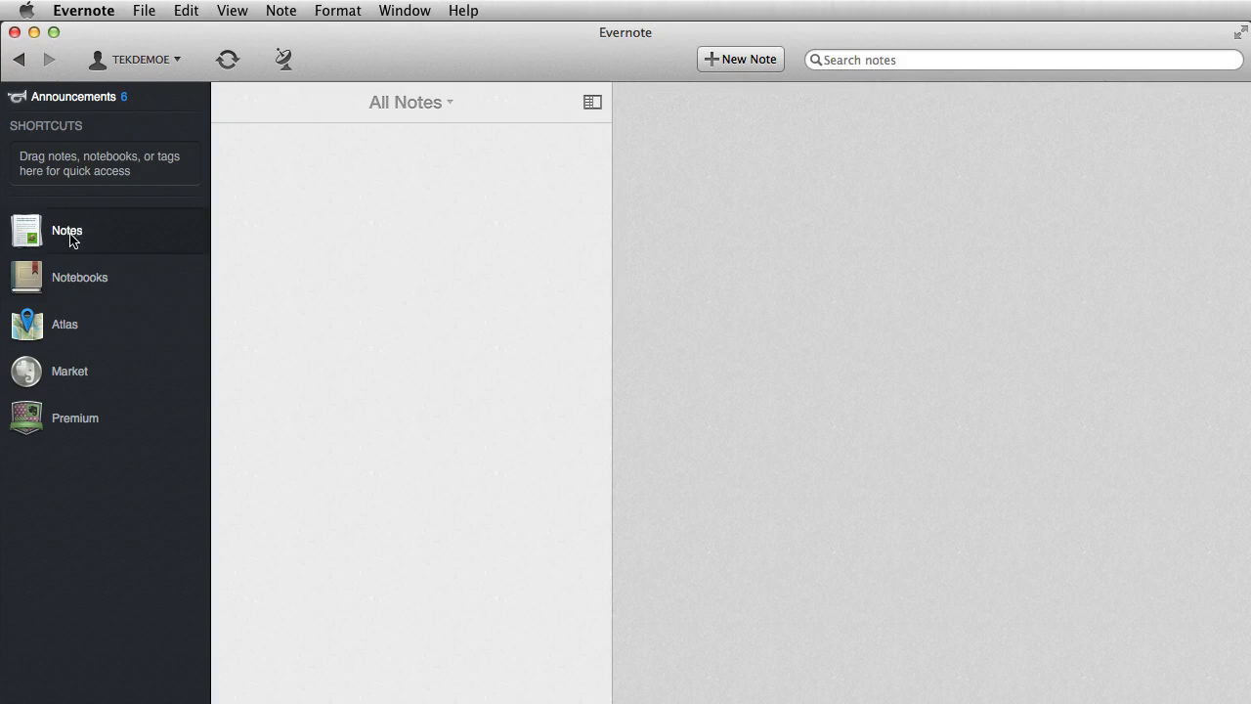
mouse_move(169, 24)
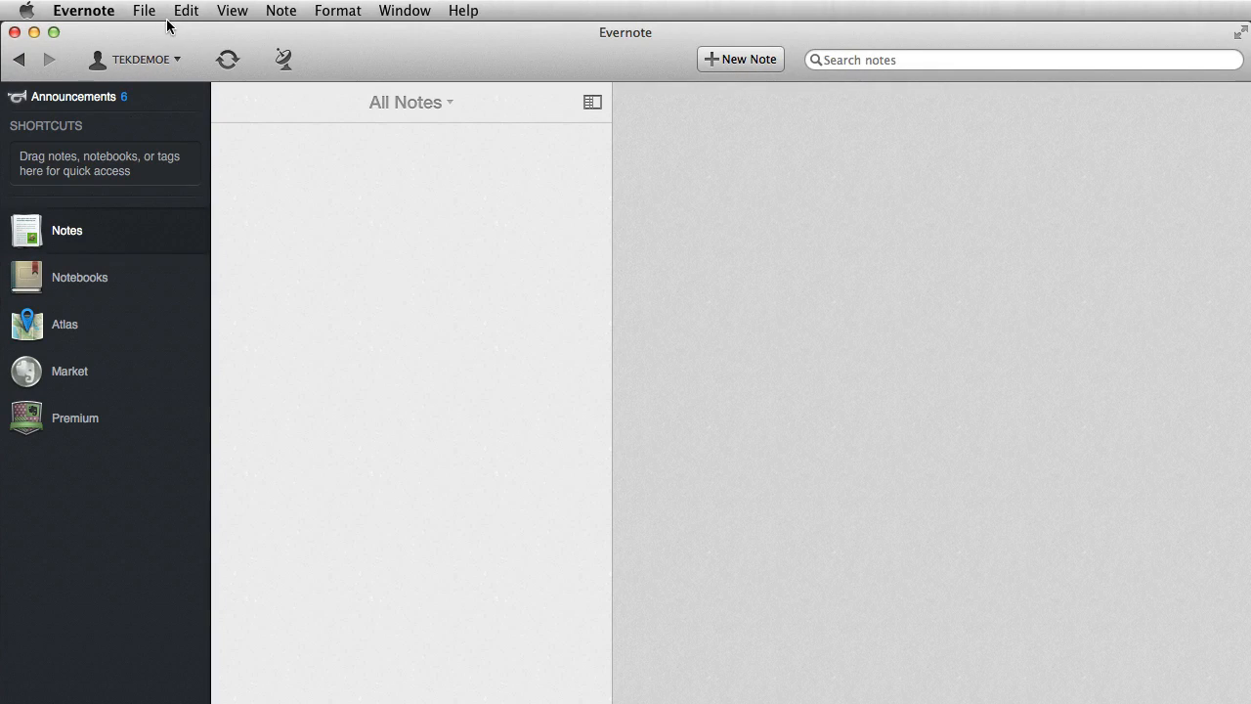
Import TekDemoz_Notes.enex from the Desktop into a synchronized notebook
click(144, 11)
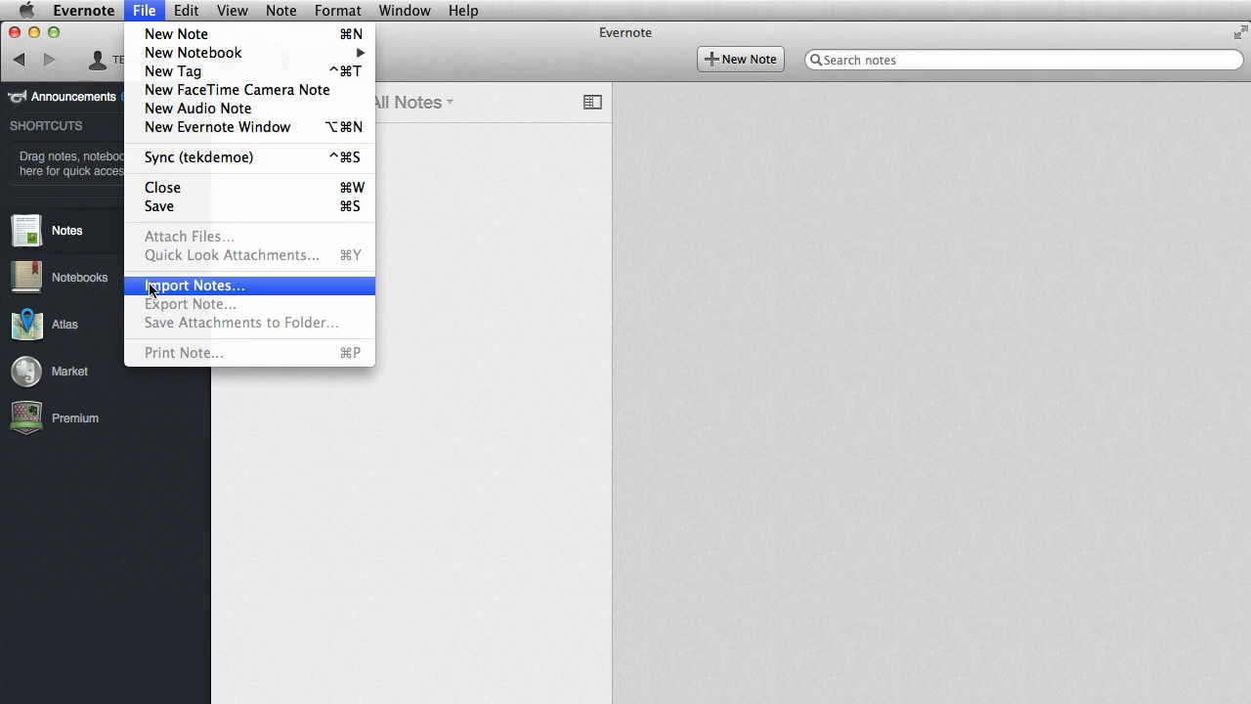
click(194, 284)
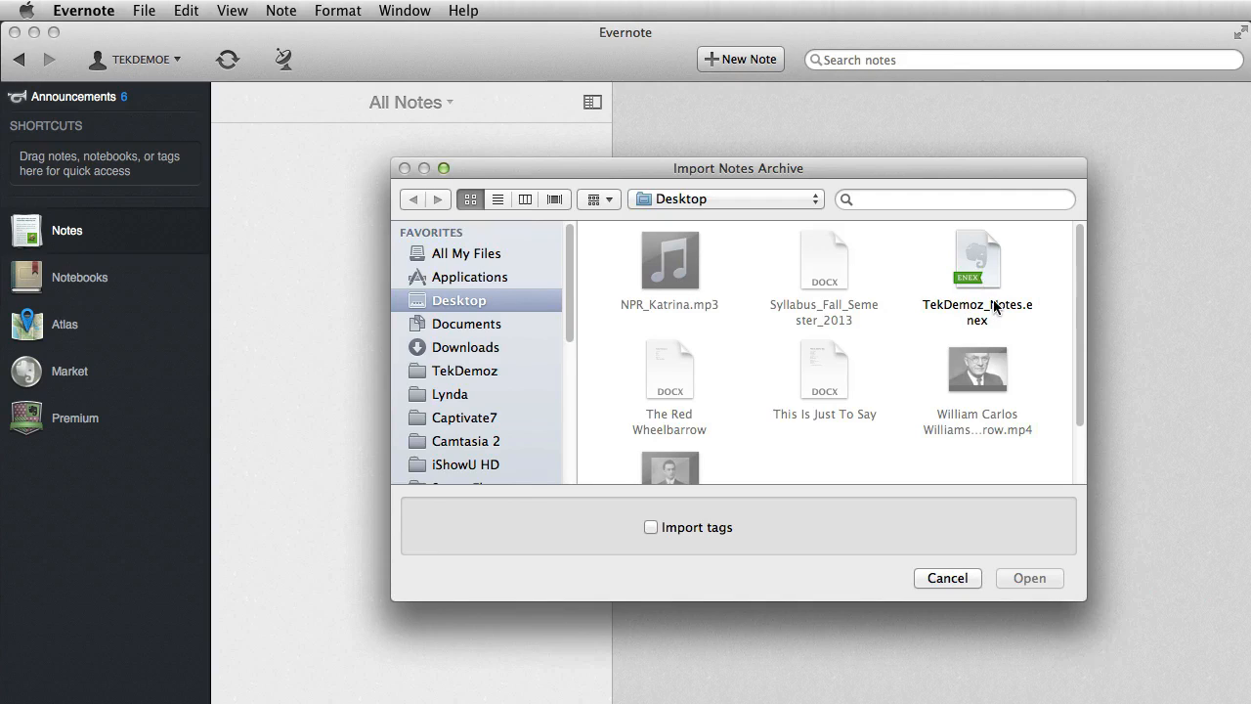
mouse_move(996, 310)
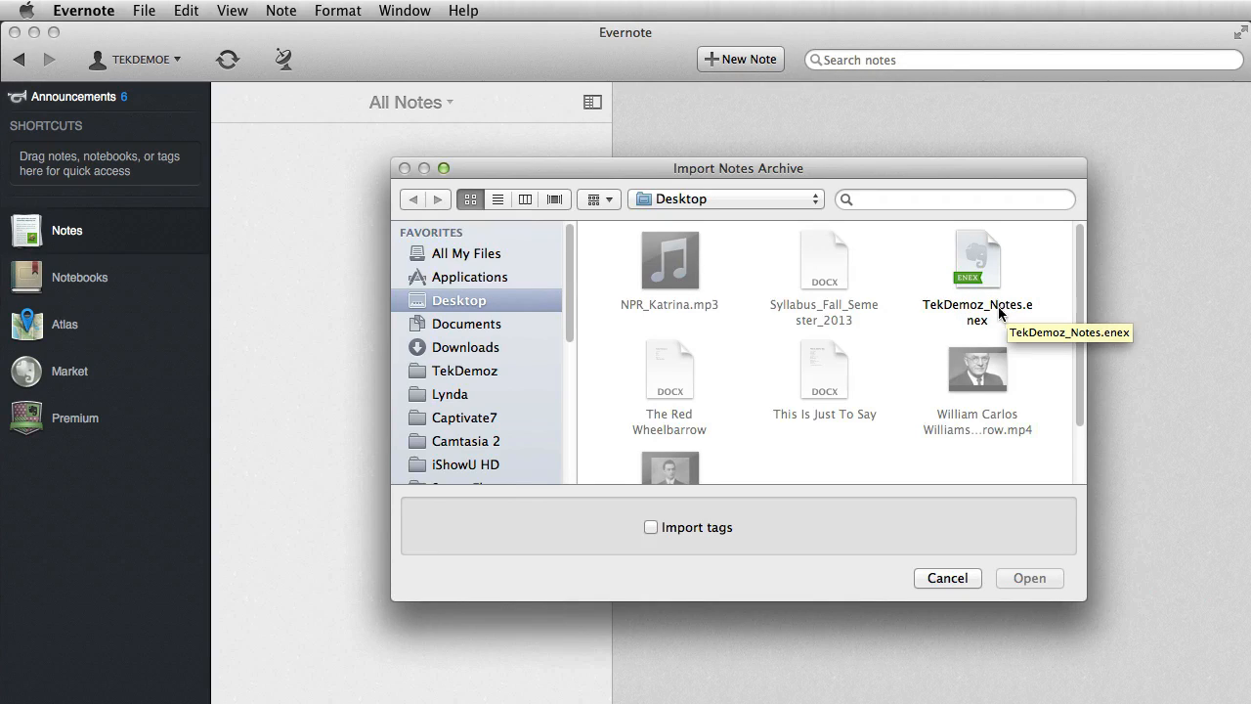
click(976, 258)
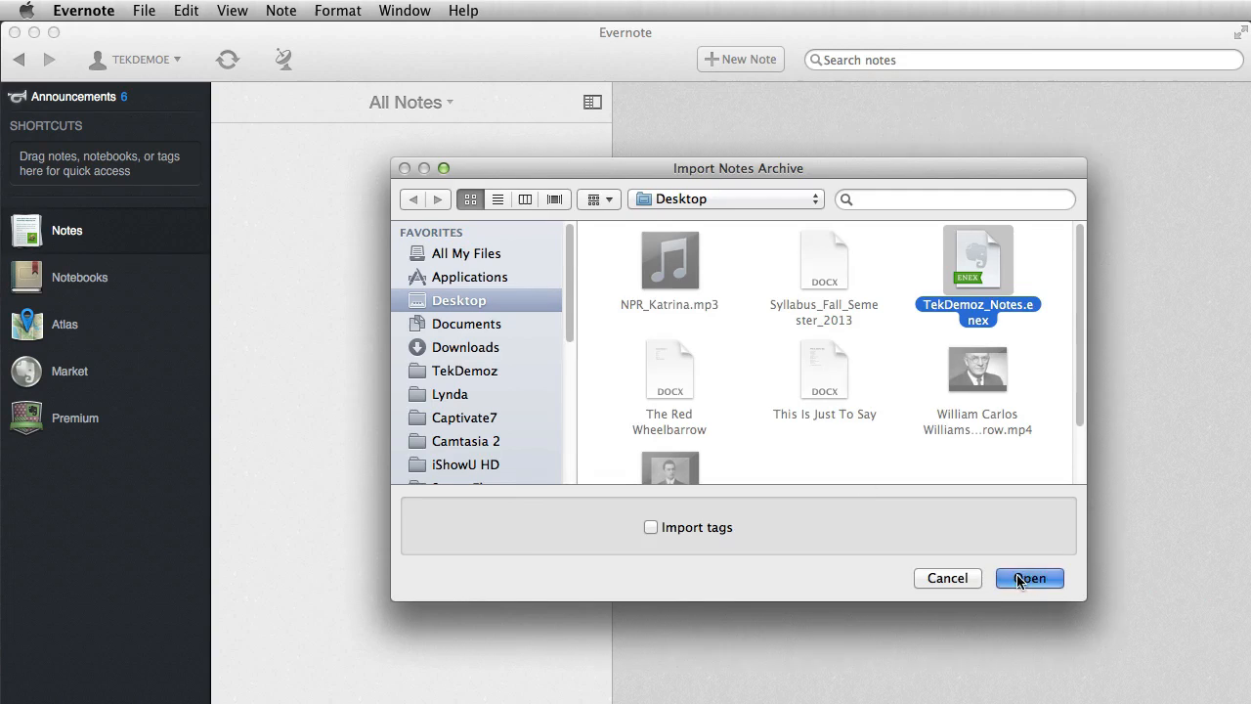
click(1028, 577)
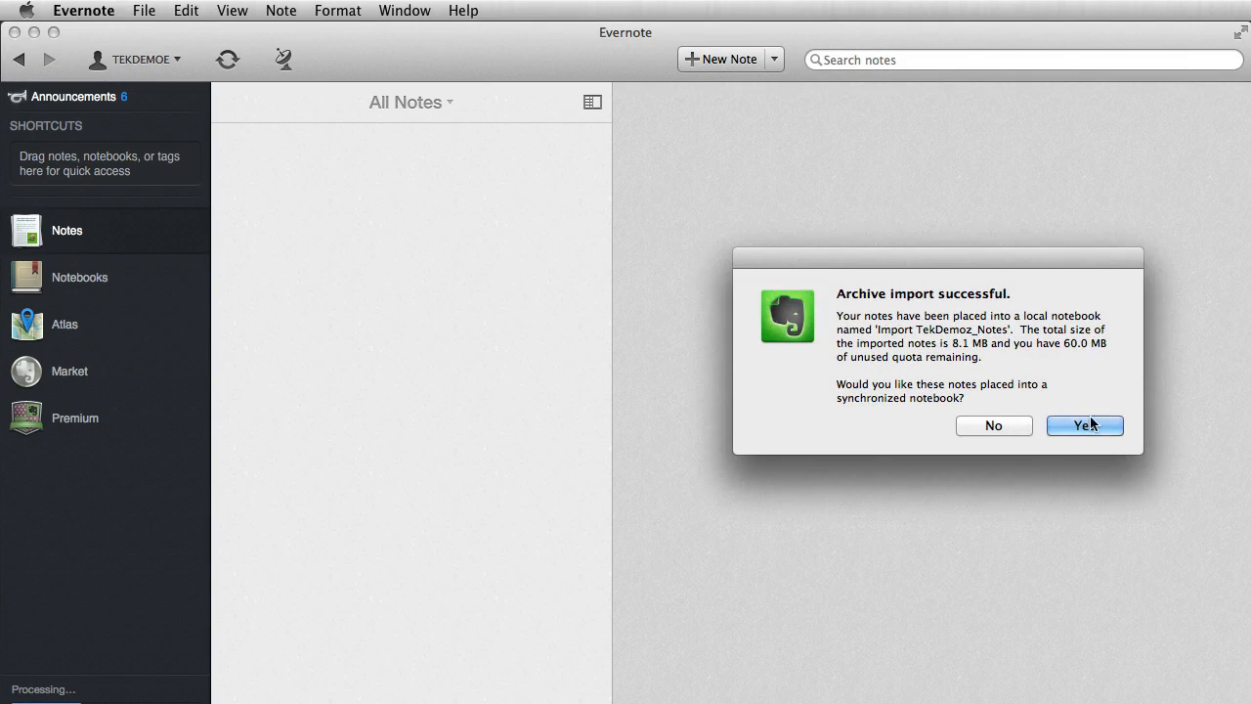
click(1083, 425)
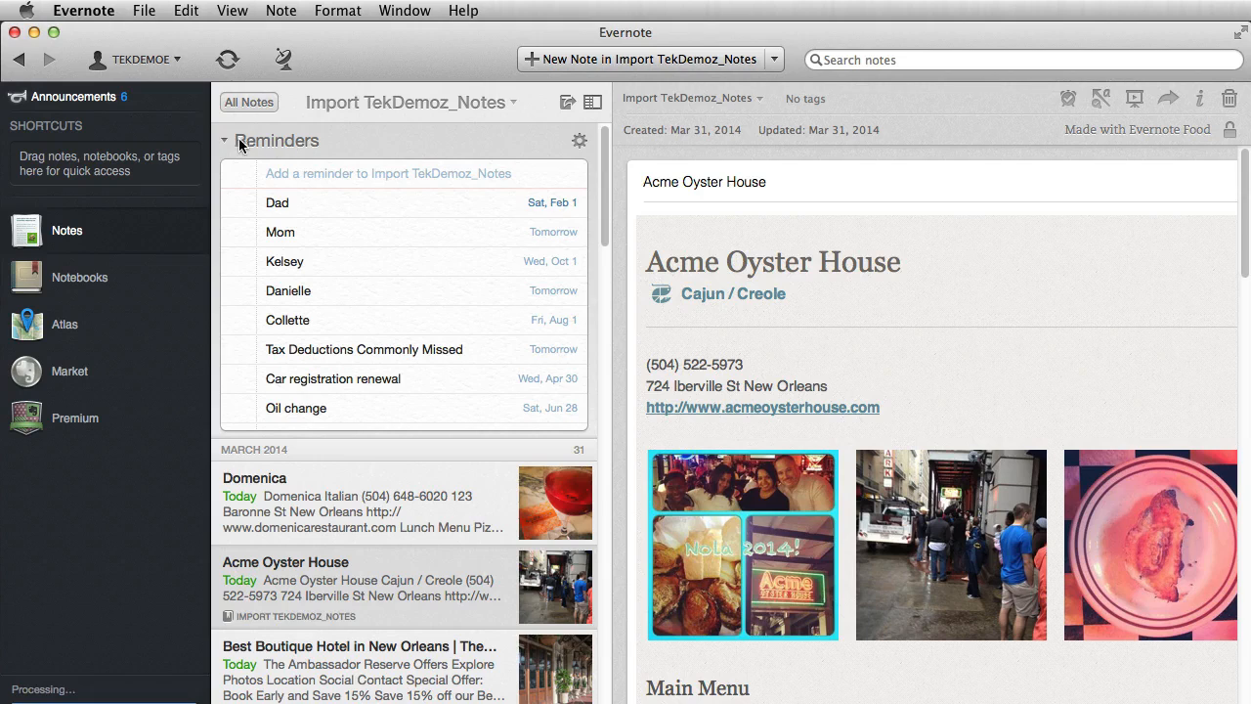
Collapse the Reminders section and show the notebooks with their note counts
click(225, 140)
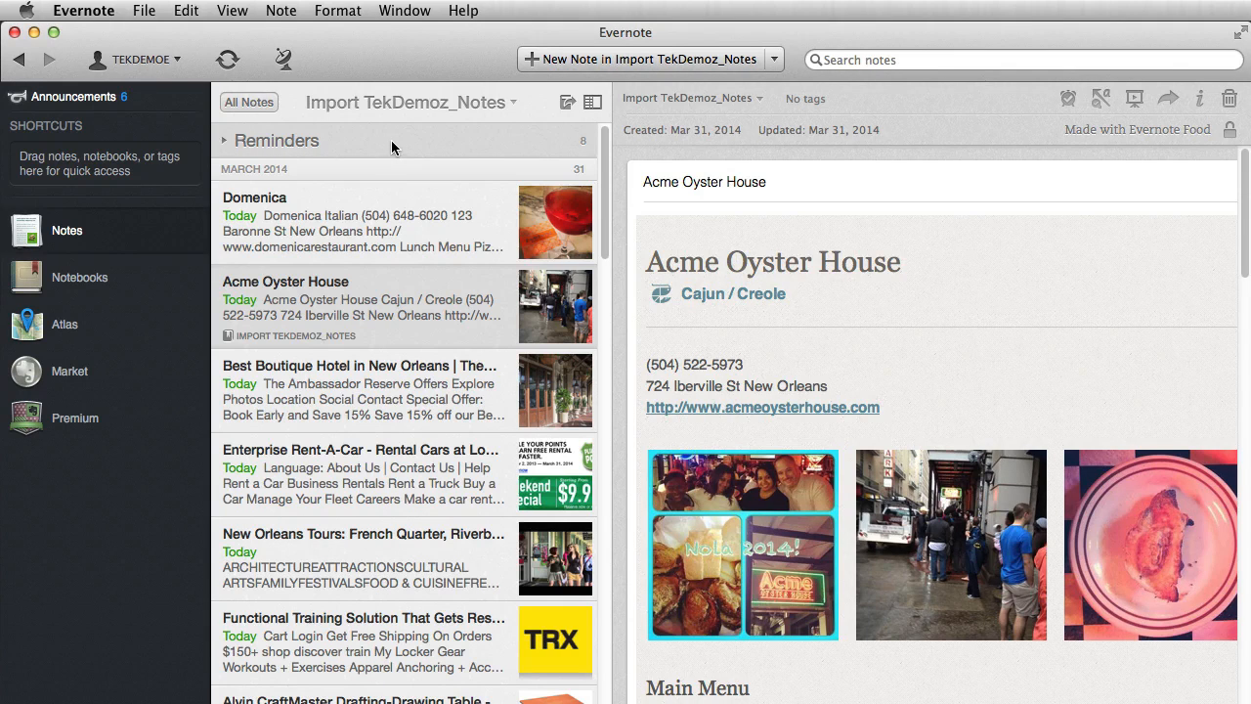
mouse_move(71, 238)
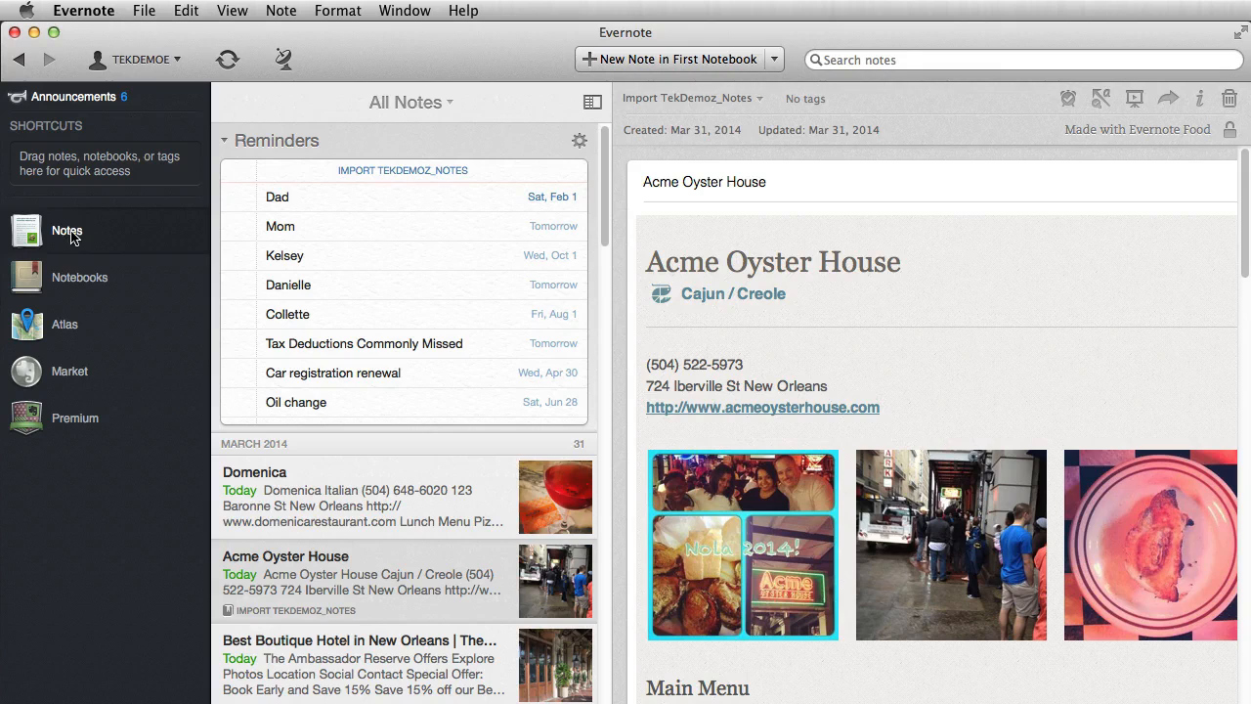
click(79, 277)
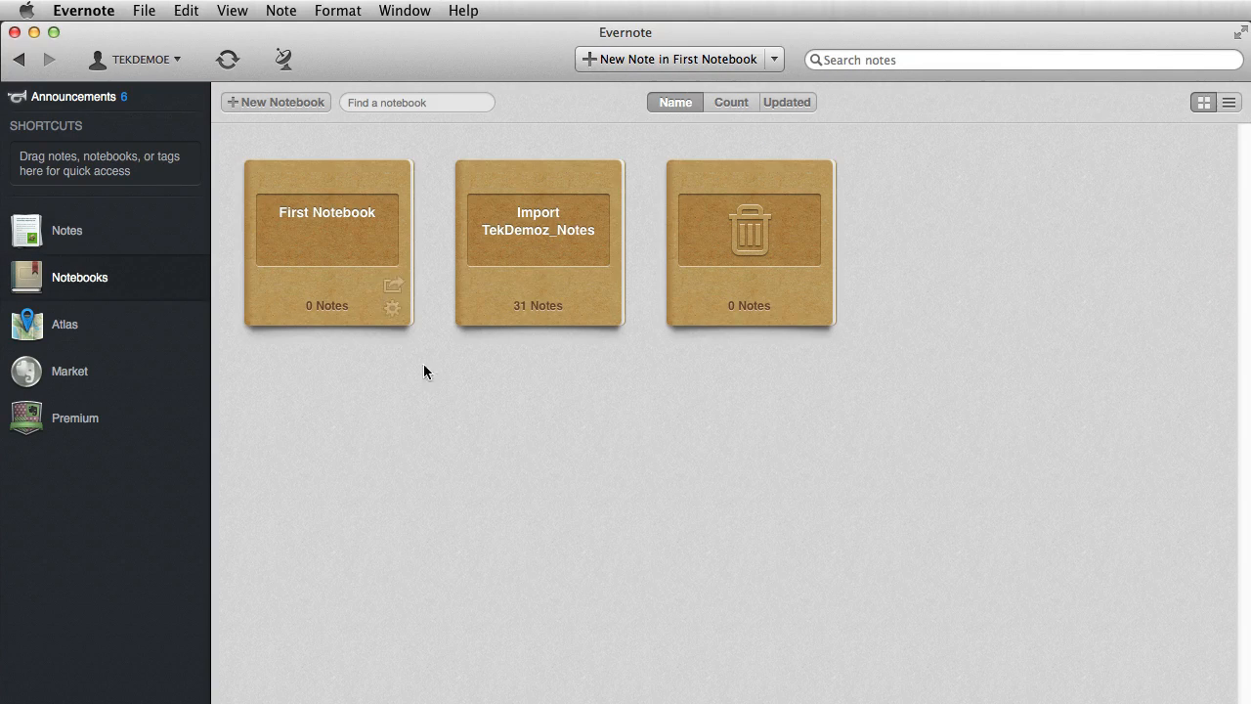
mouse_move(563, 229)
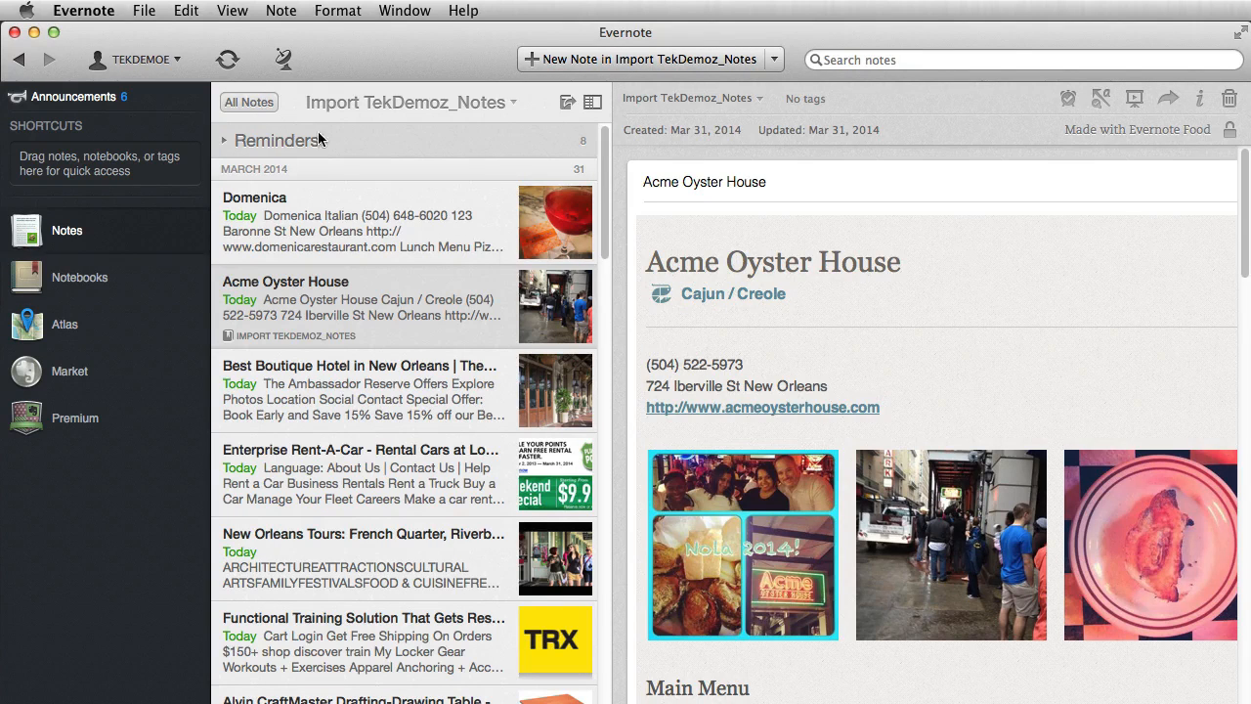
mouse_move(78, 279)
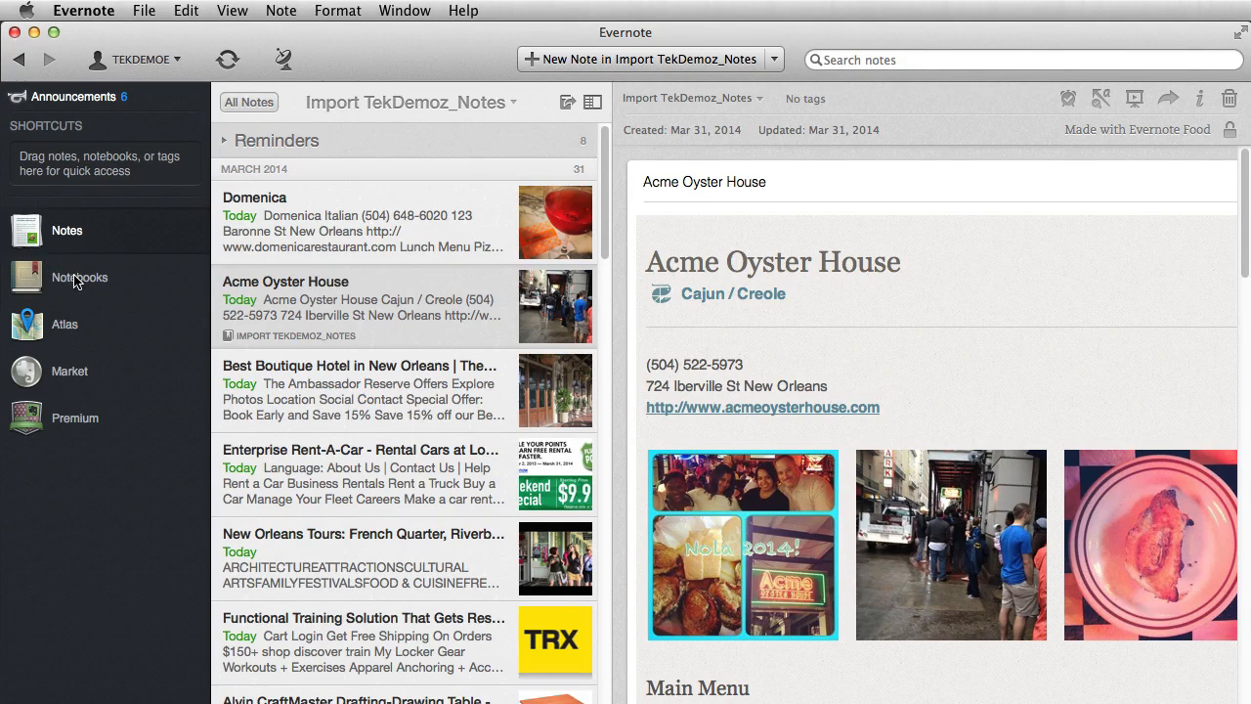
mouse_move(64, 287)
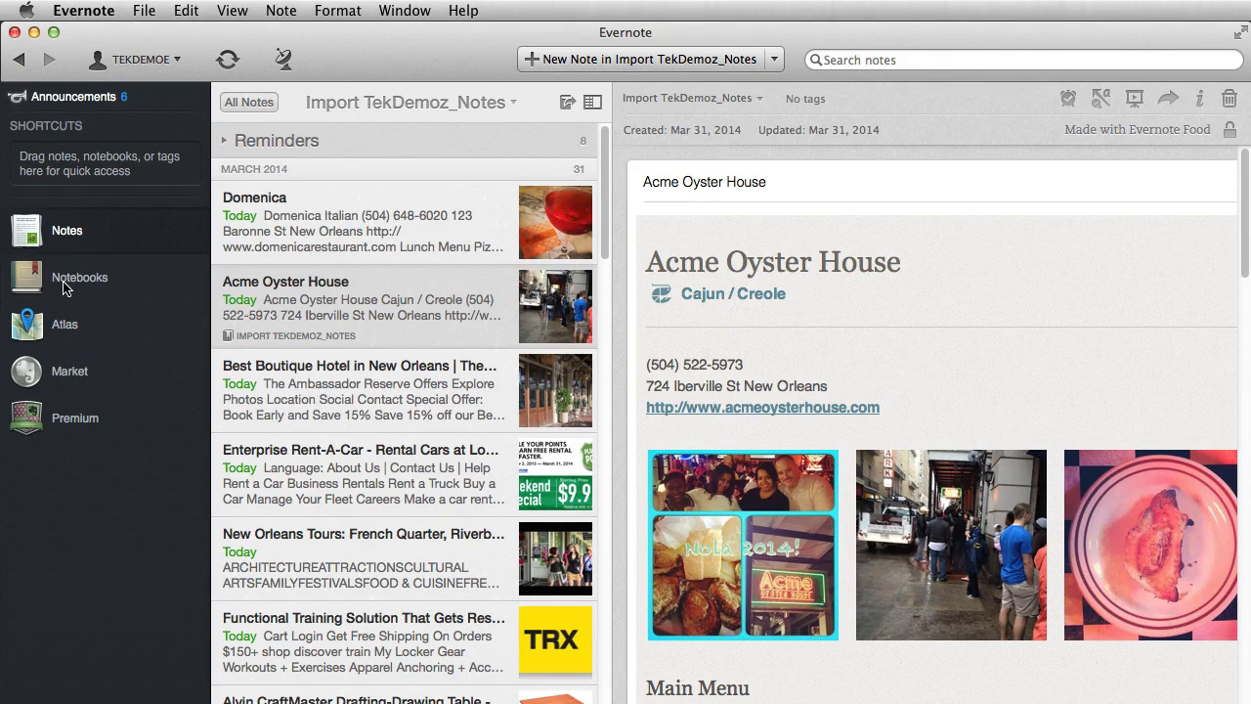
Return to the Notebooks overview showing Import TekDemoz_Notes with 31 notes
click(79, 277)
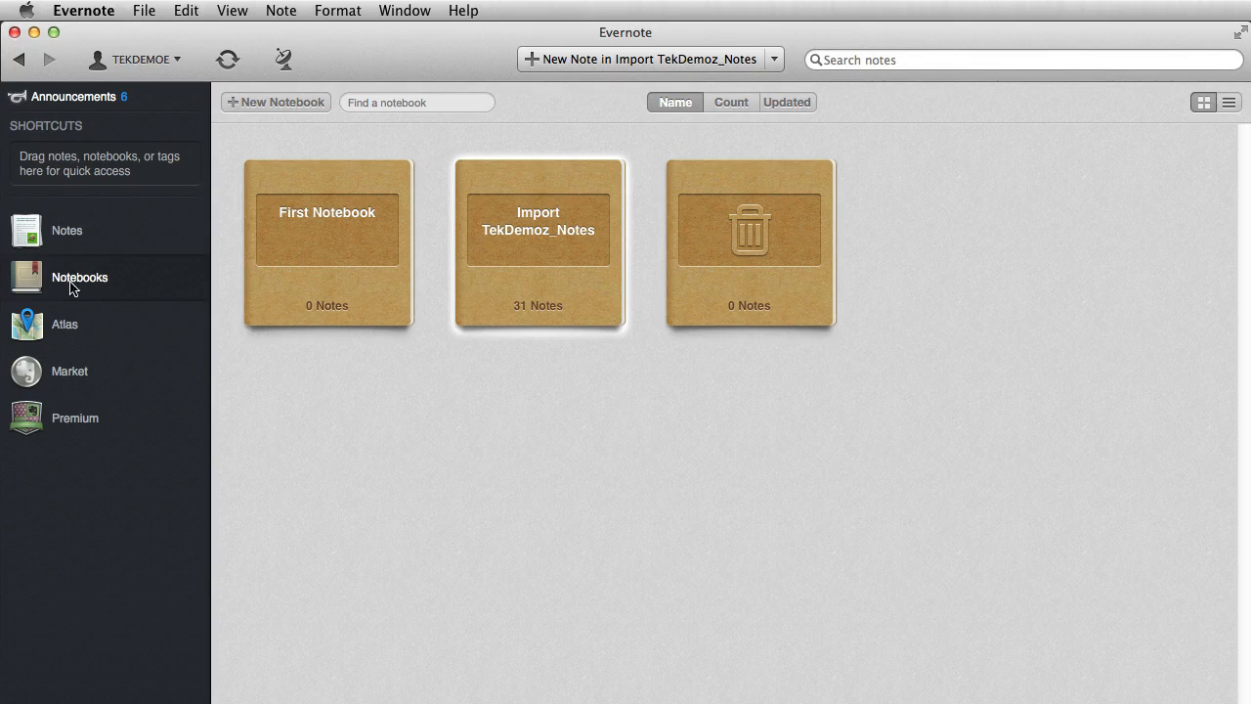
mouse_move(379, 229)
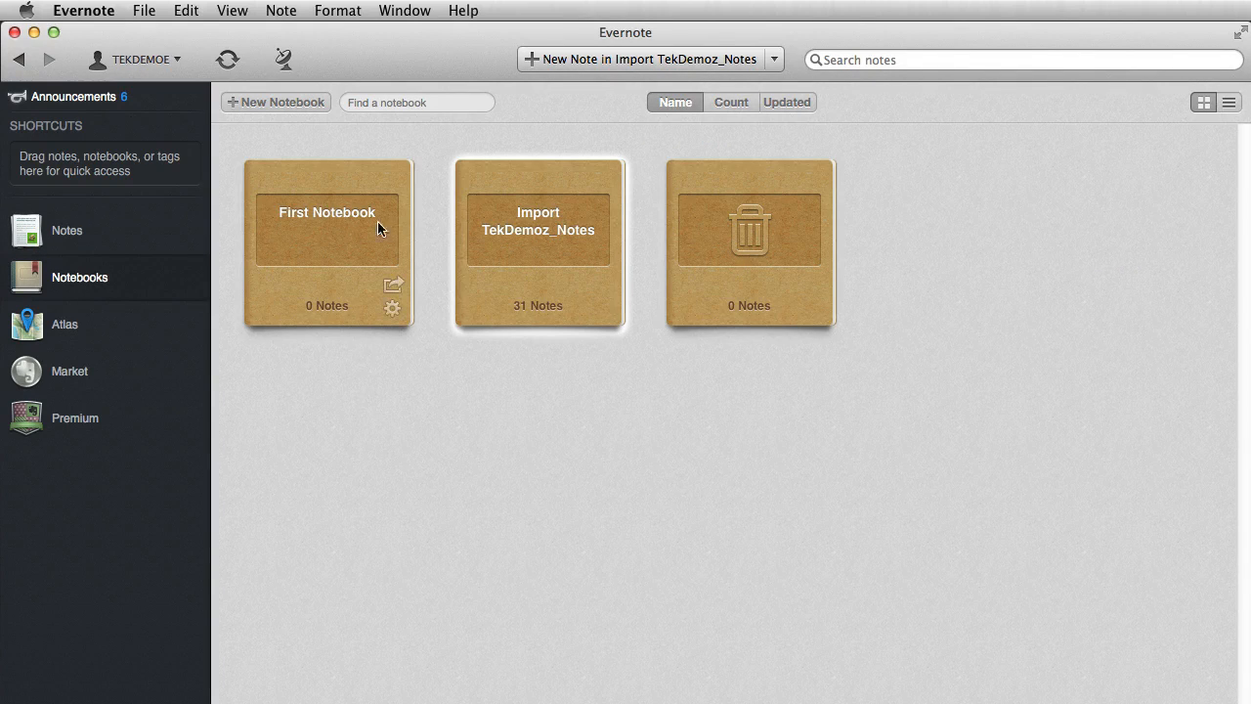
mouse_move(327, 225)
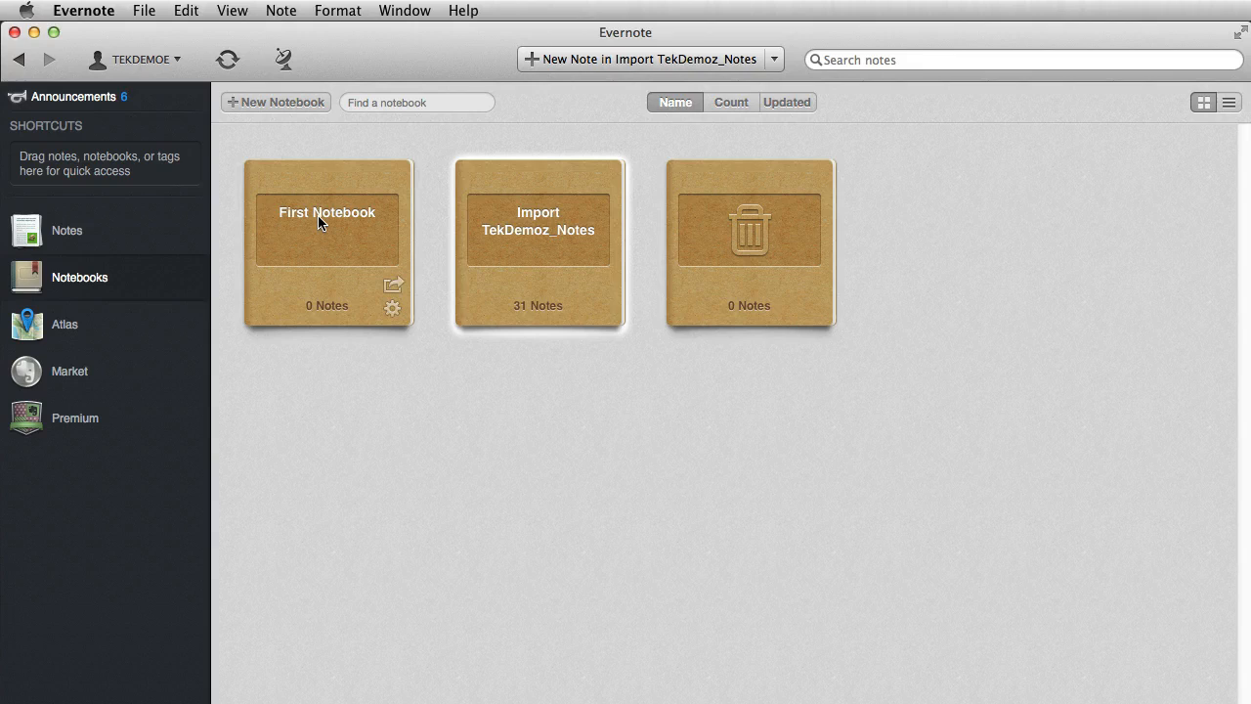
mouse_move(544, 223)
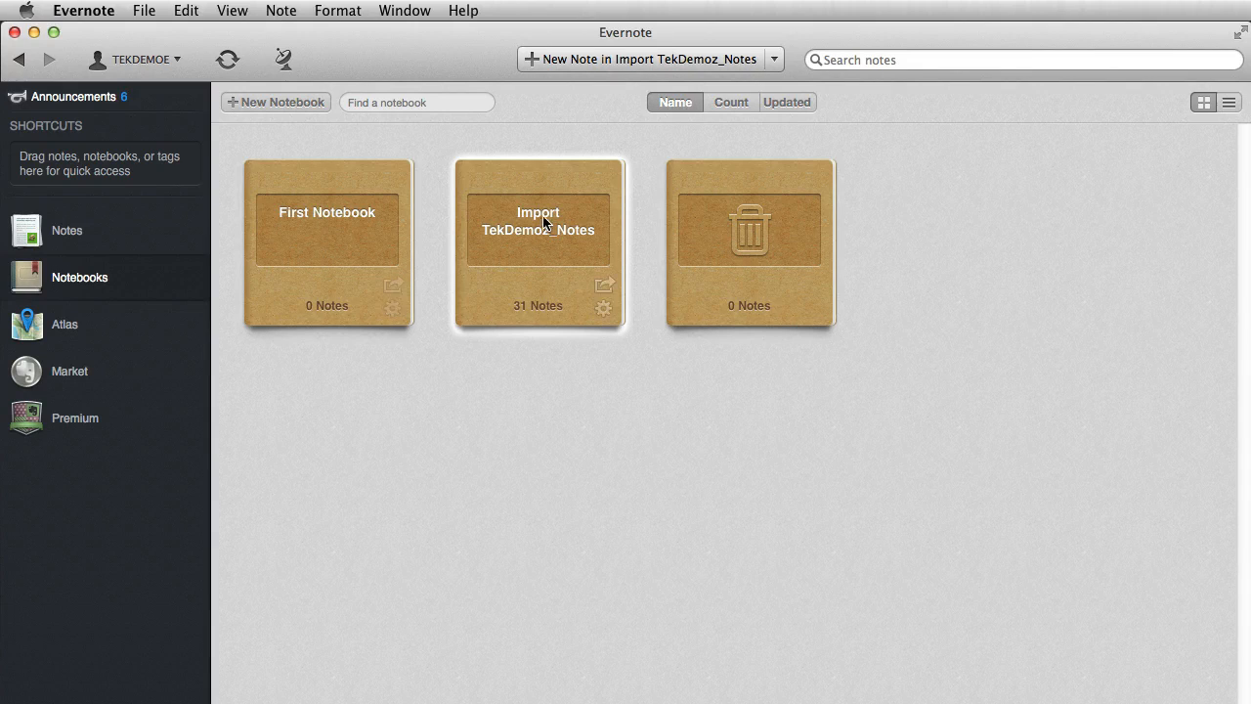
mouse_move(522, 256)
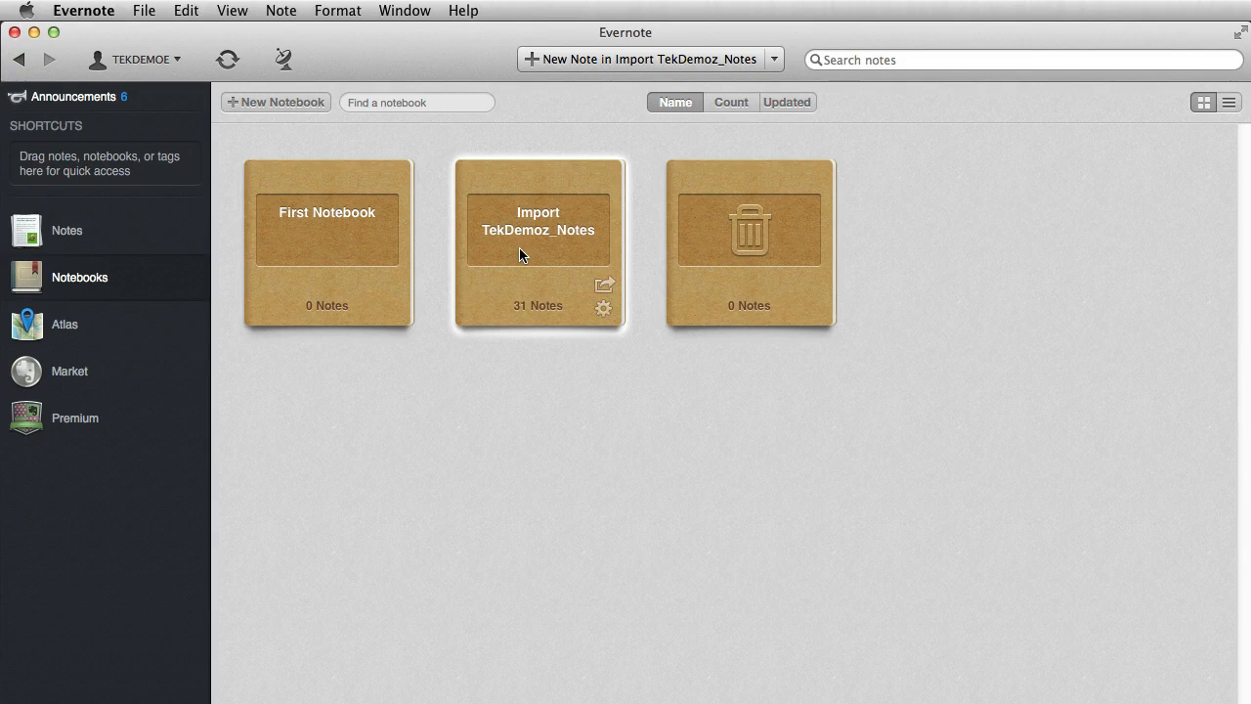